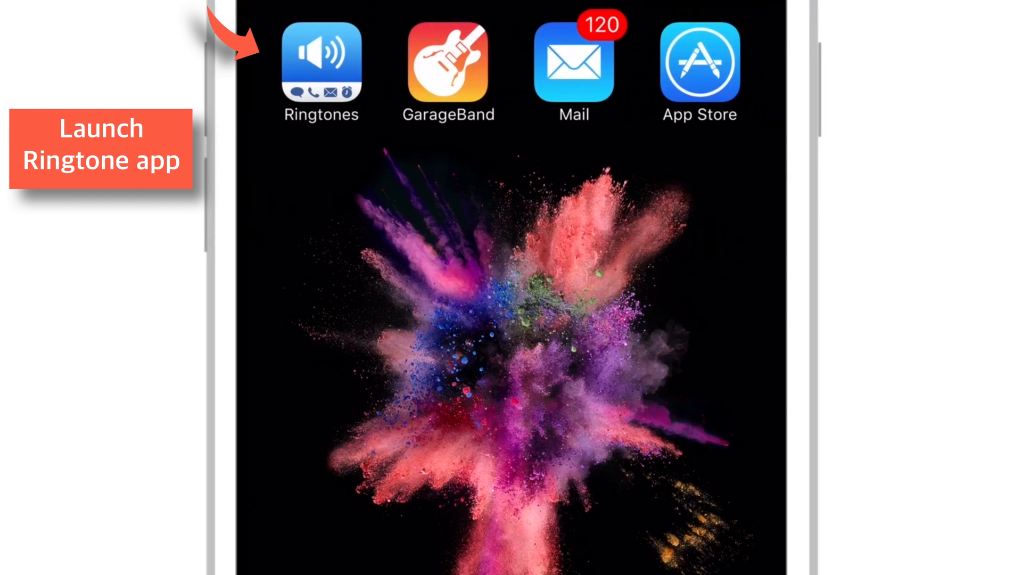
# Step: Launch the Ringtones app and bring up its online ringtone catalog
pyautogui.click(321, 62)
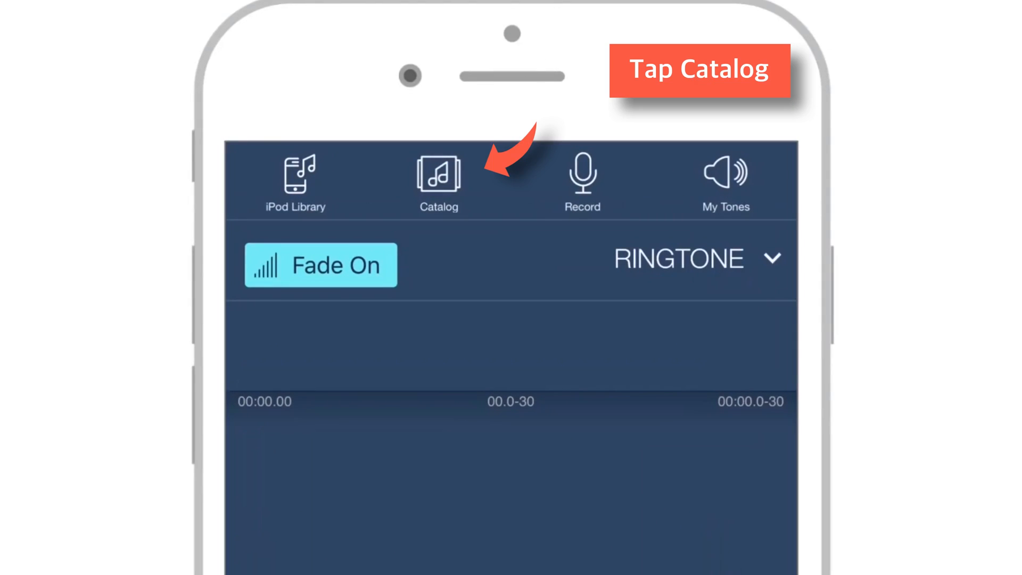
pyautogui.click(438, 181)
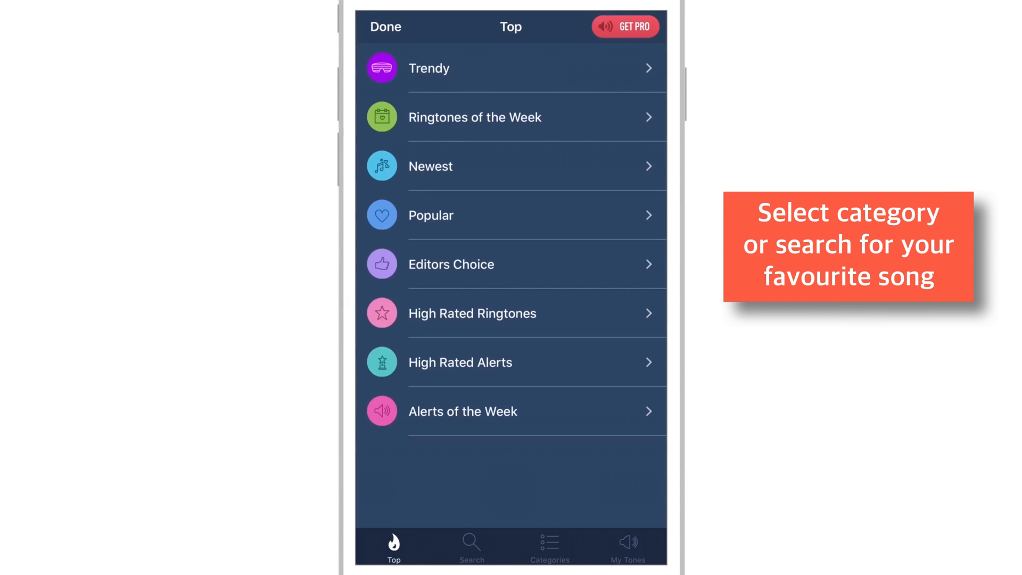
# Step: Browse the Newest category and download Desiigner's Panda ringtone
pyautogui.click(431, 166)
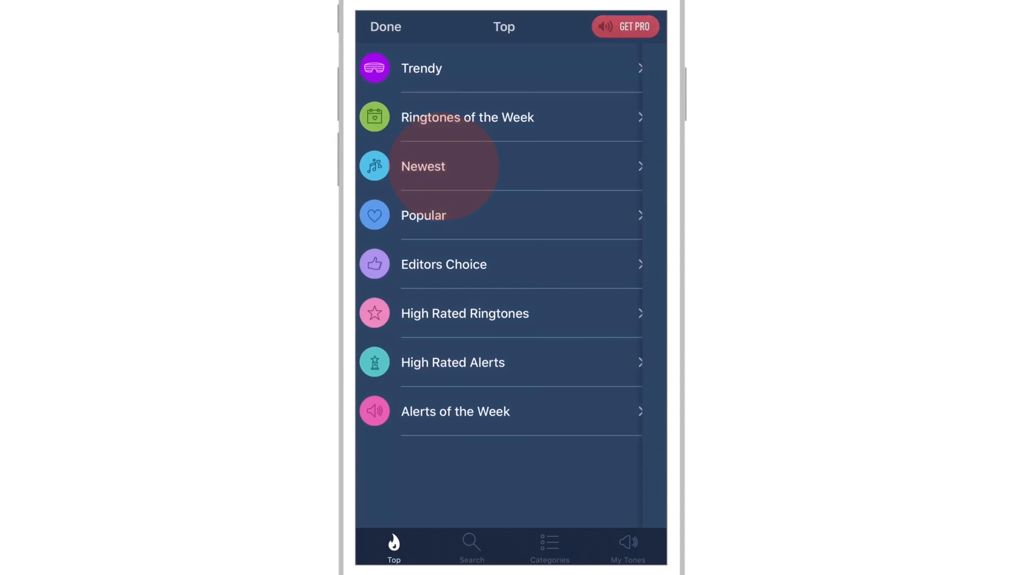
pyautogui.click(423, 166)
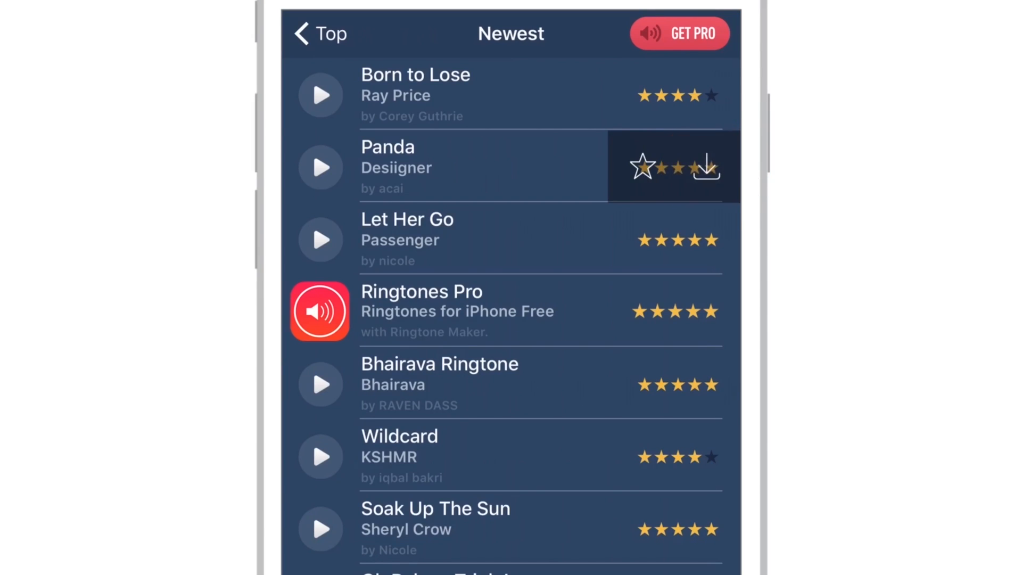
pyautogui.click(706, 166)
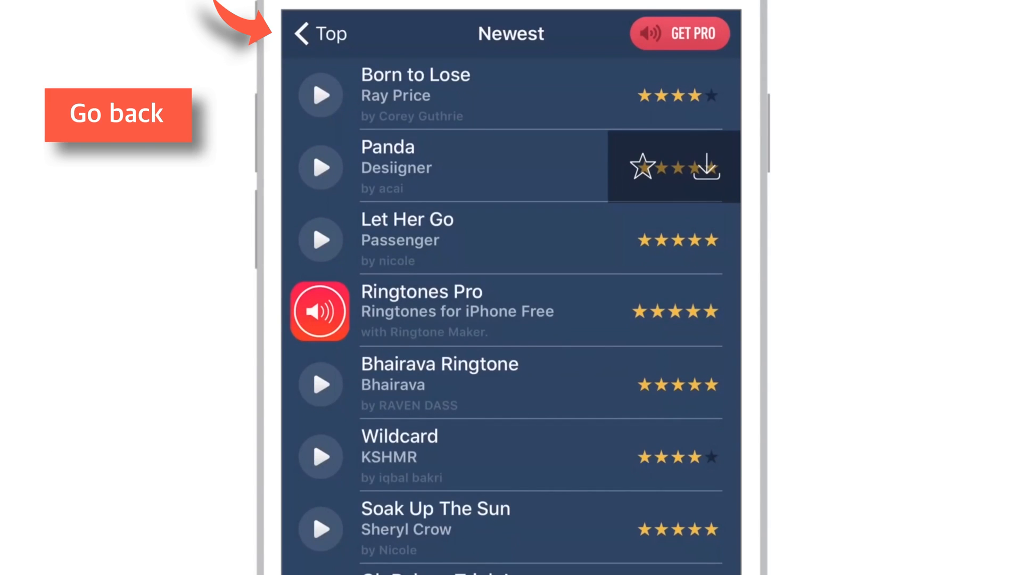
# Step: Leave the catalog and start installing Desiigner - Panda.m4r from My Tones via email
pyautogui.click(319, 33)
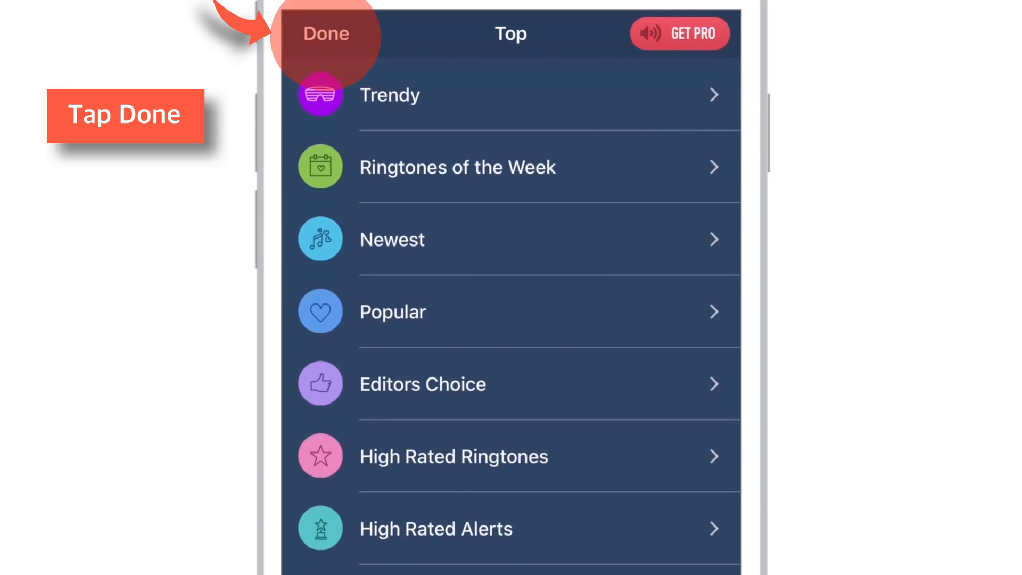
pyautogui.click(326, 33)
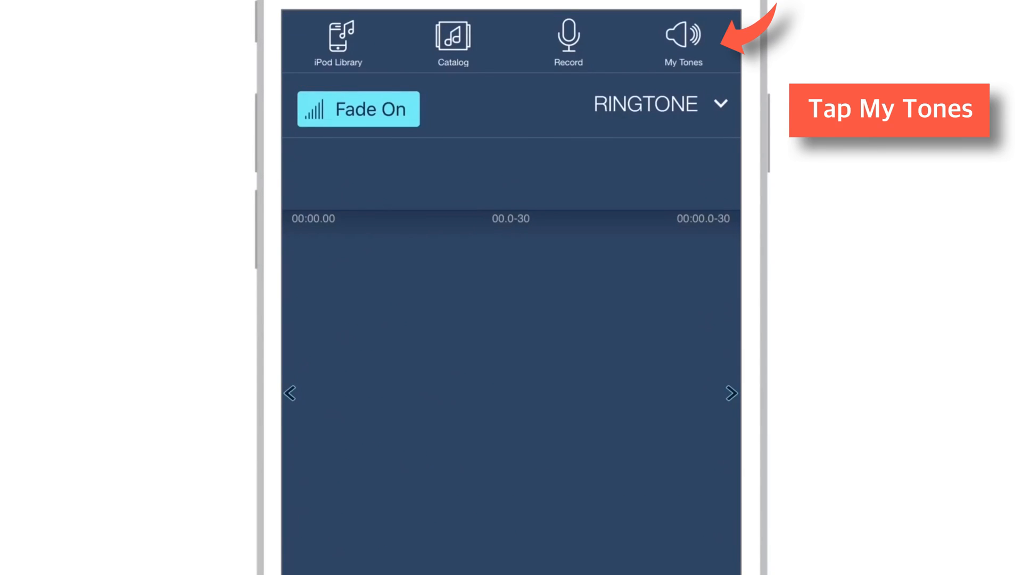
pyautogui.click(683, 43)
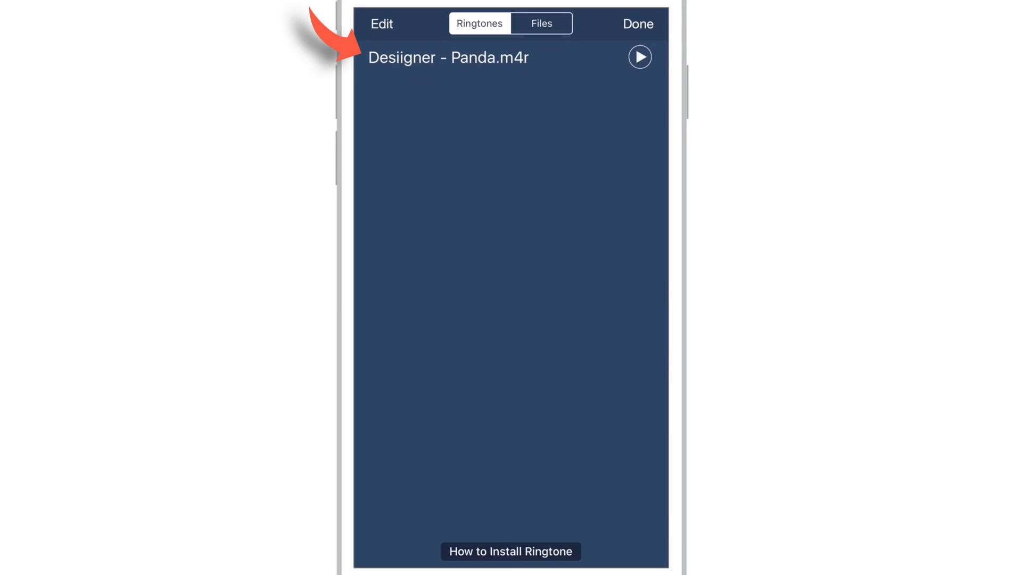
pyautogui.click(448, 58)
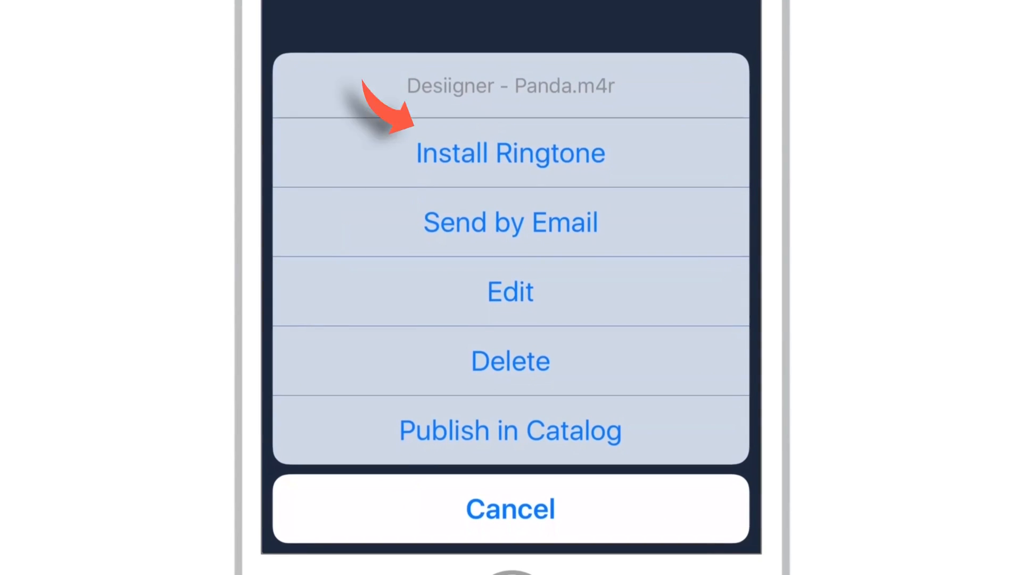
pyautogui.click(511, 153)
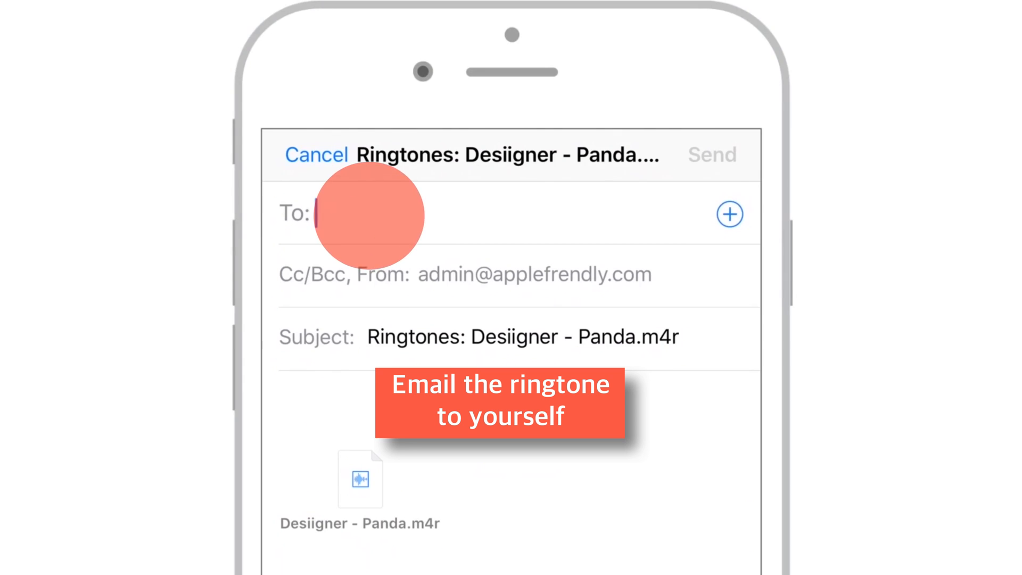
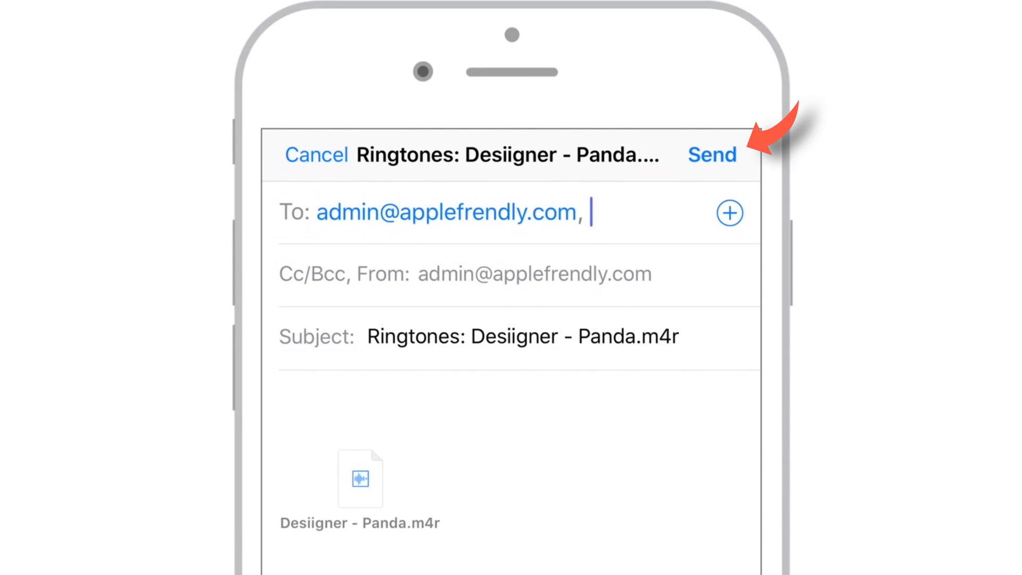
pyautogui.click(712, 155)
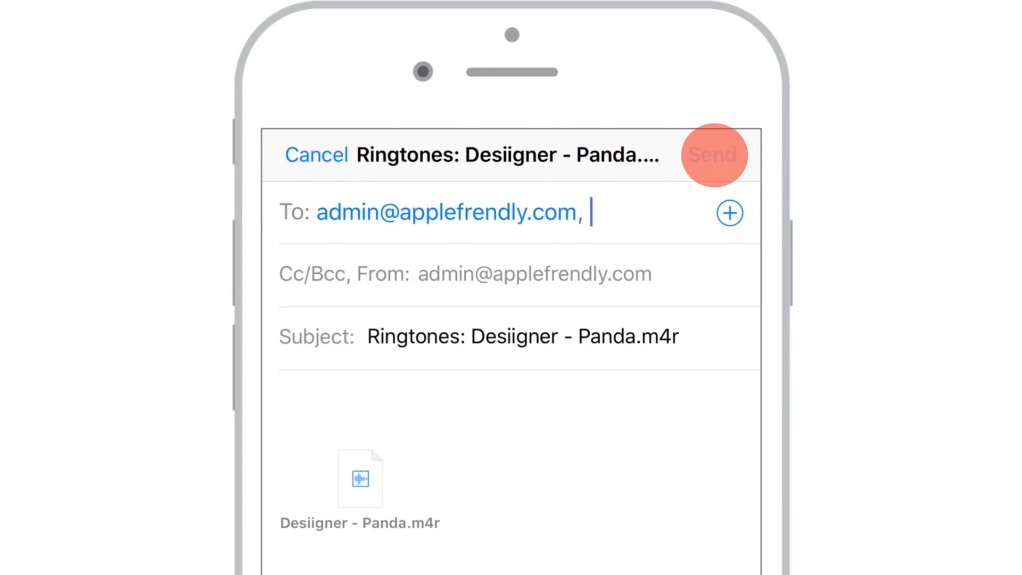
pyautogui.click(712, 155)
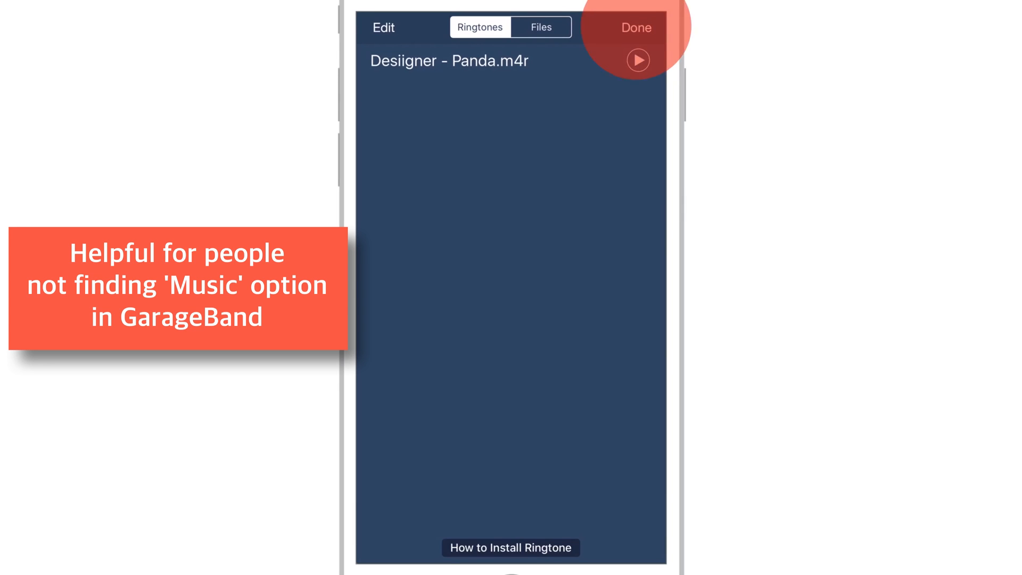
# Step: Close My Tones and bring up the iPod Library song picker for a new tone
pyautogui.click(635, 28)
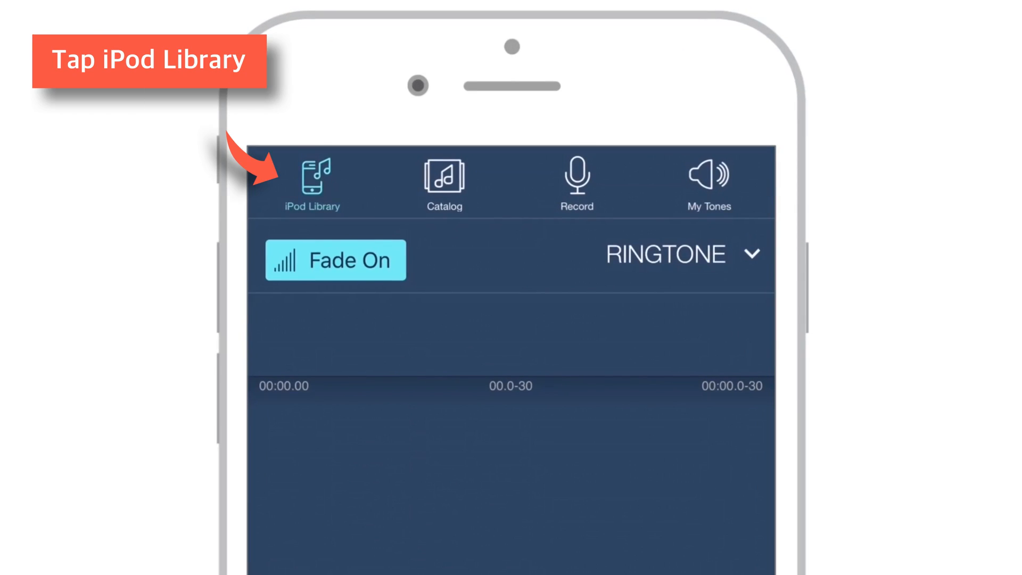
pyautogui.click(313, 183)
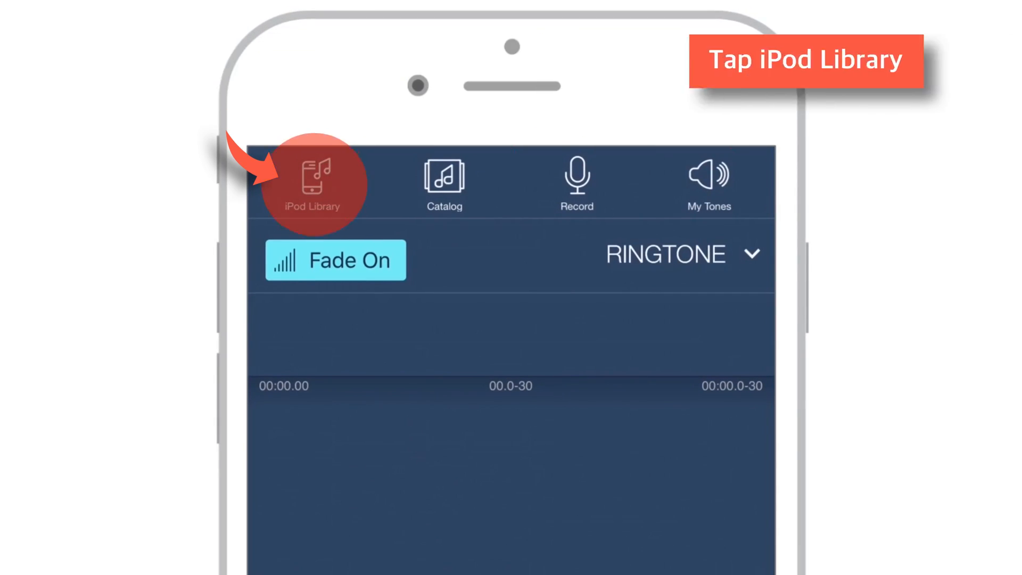
pyautogui.click(312, 181)
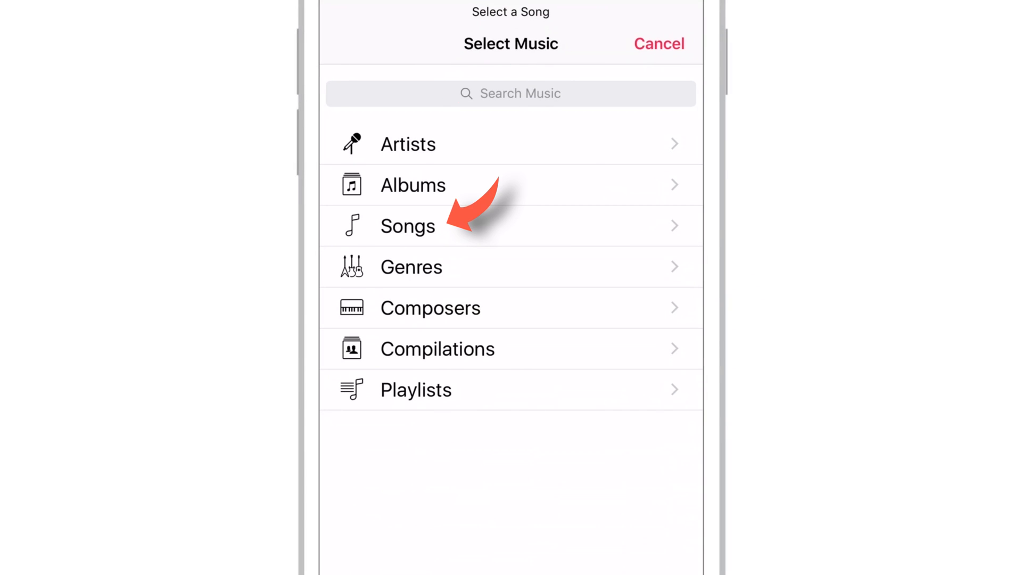
# Step: Browse the library by Songs to load Footprints into the ringtone editor
pyautogui.click(408, 226)
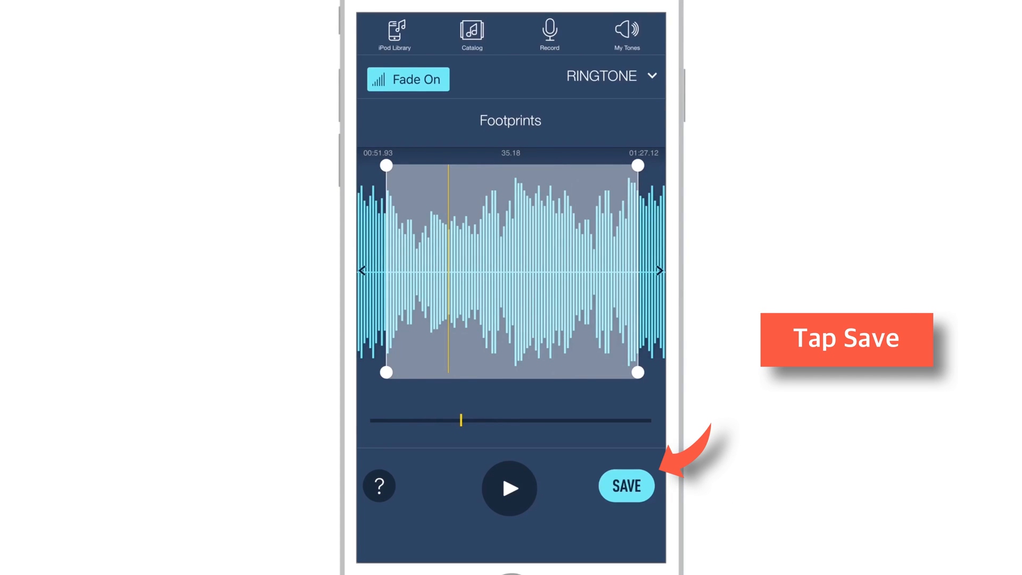
# Step: Save the Footprints section as Footprints.m4r and view it in My Tones
pyautogui.click(625, 486)
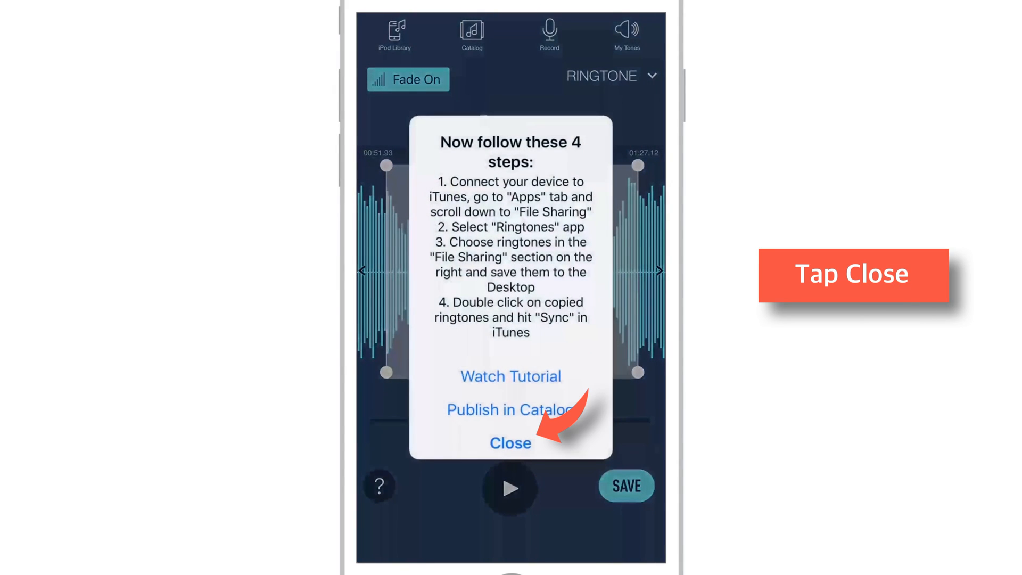
pyautogui.click(511, 443)
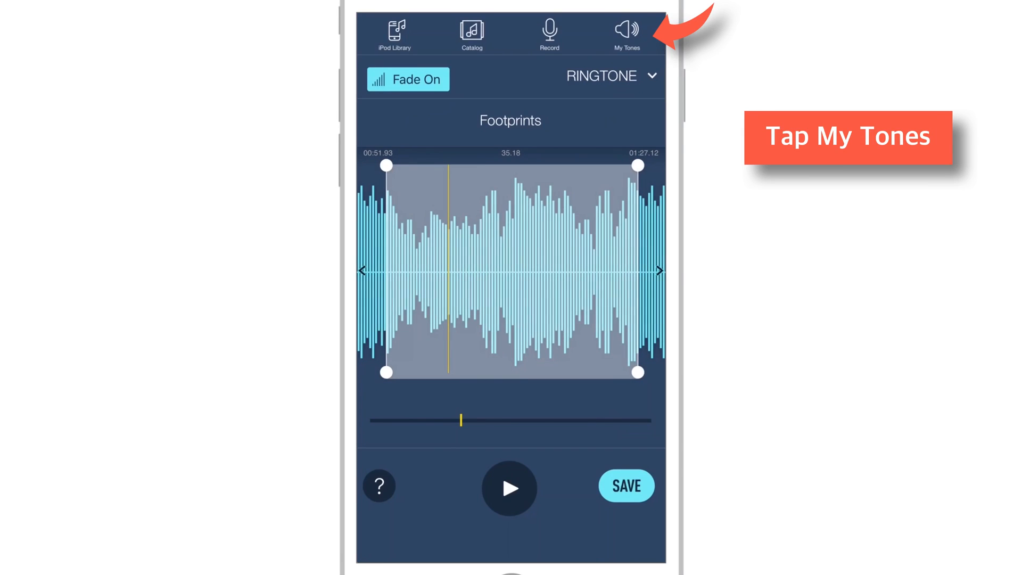
pyautogui.click(625, 34)
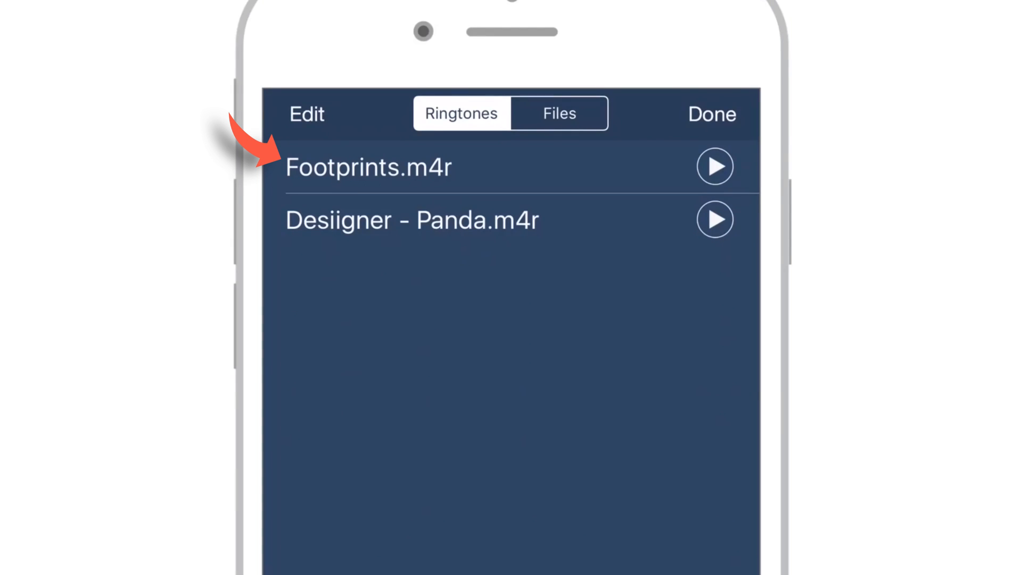
# Step: Email Footprints.m4r to your own admin@ address from its Send by Email option
pyautogui.click(369, 166)
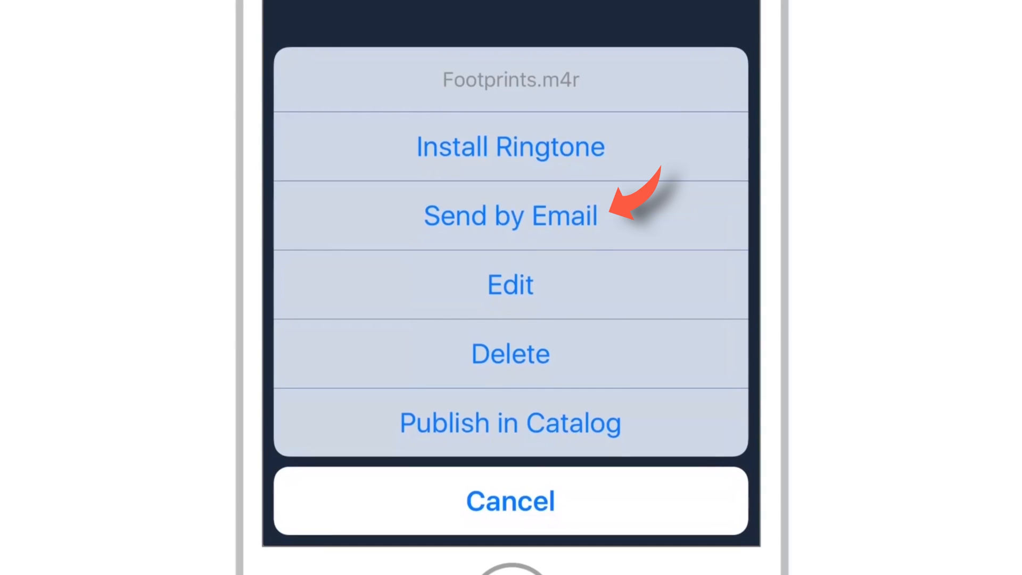
pyautogui.click(510, 215)
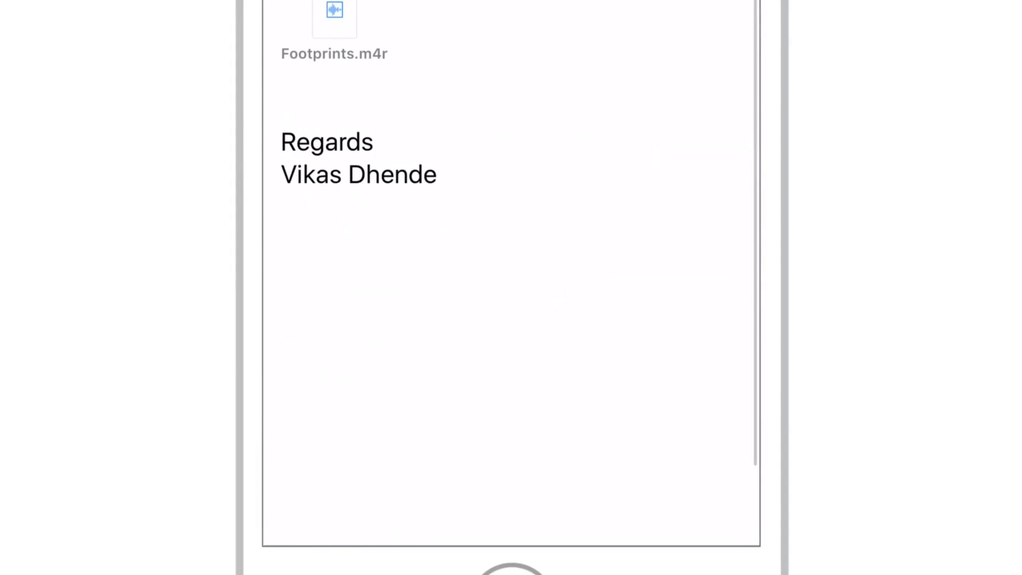
pyautogui.scroll(-3)
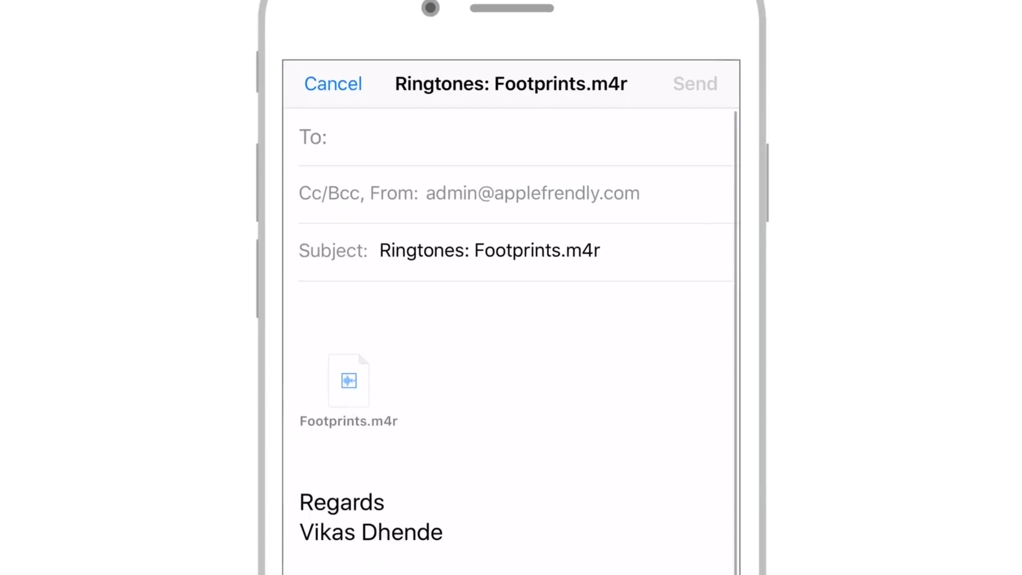
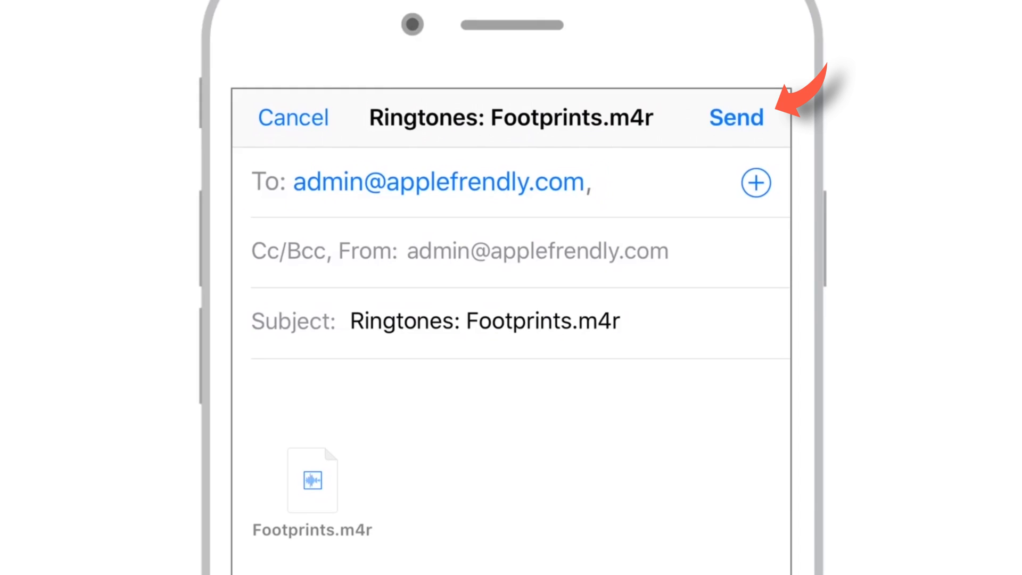
pyautogui.click(736, 117)
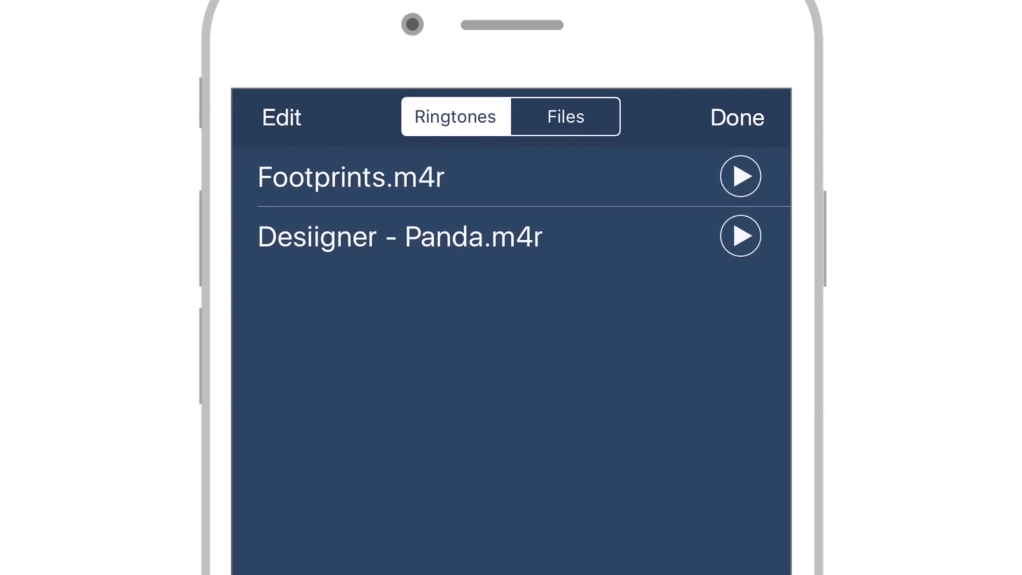
# Step: Close My Tones and return to the iOS Home Screen
pyautogui.click(350, 176)
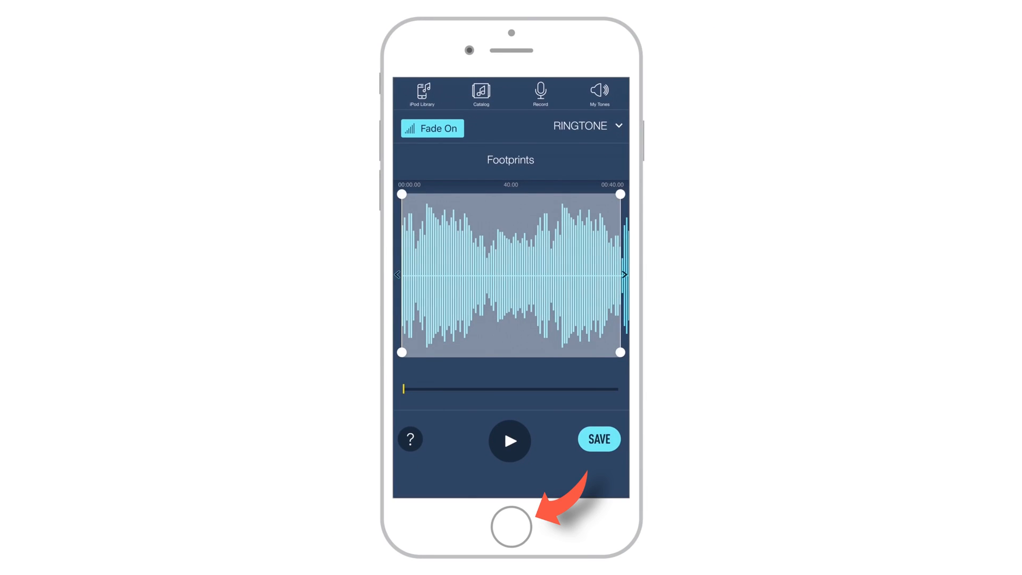
pyautogui.click(510, 526)
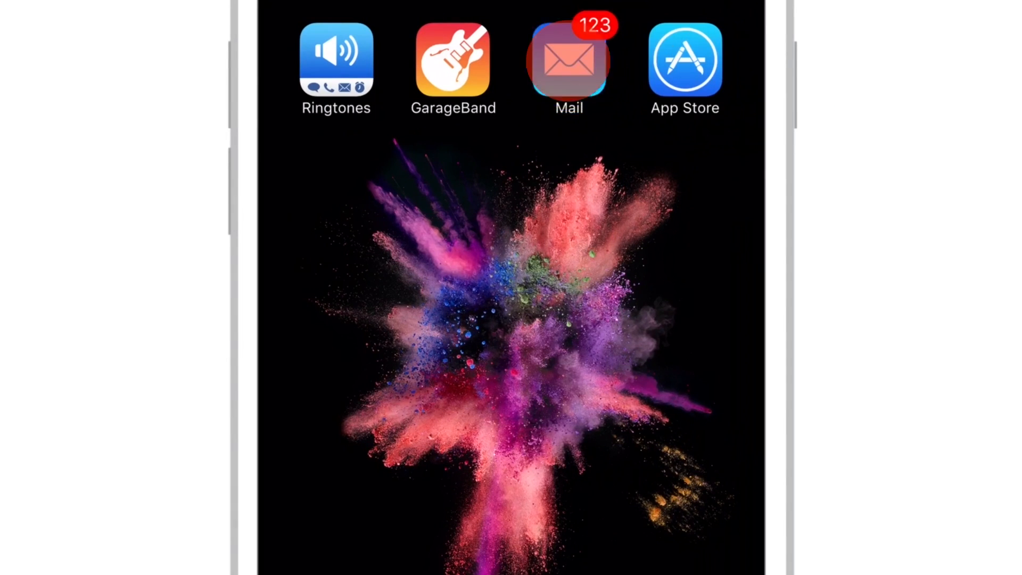
# Step: From Mail, save the Desiigner - Panda.m4r attachment into the iCloud Drive folder
pyautogui.click(568, 61)
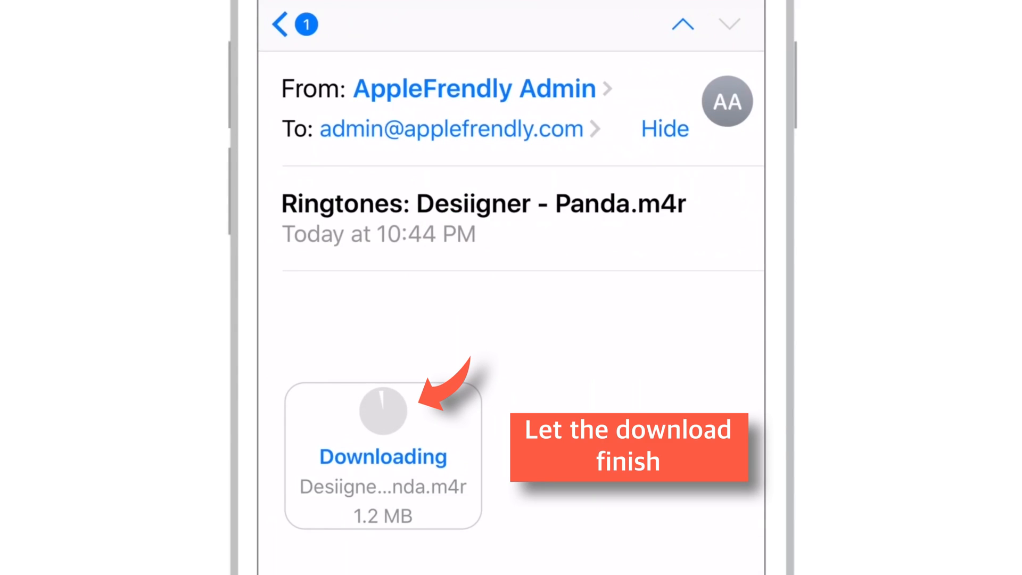
pyautogui.scroll(-3)
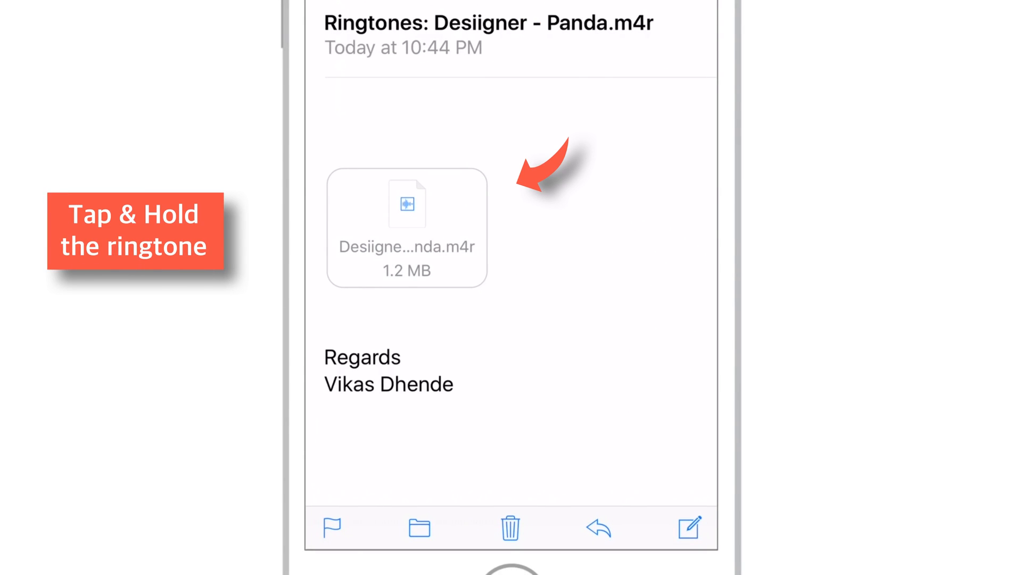
pyautogui.click(406, 228)
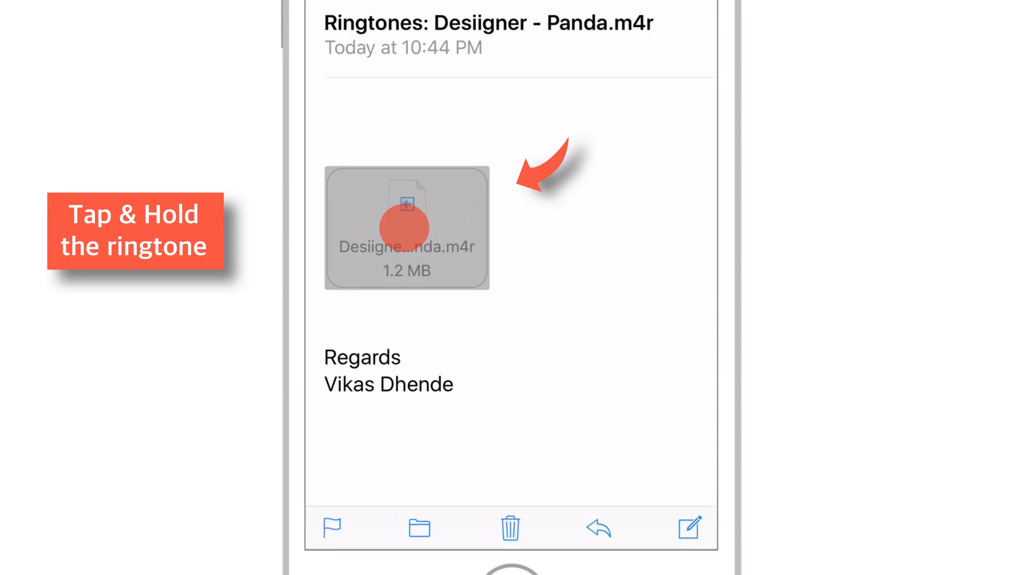
pyautogui.click(406, 228)
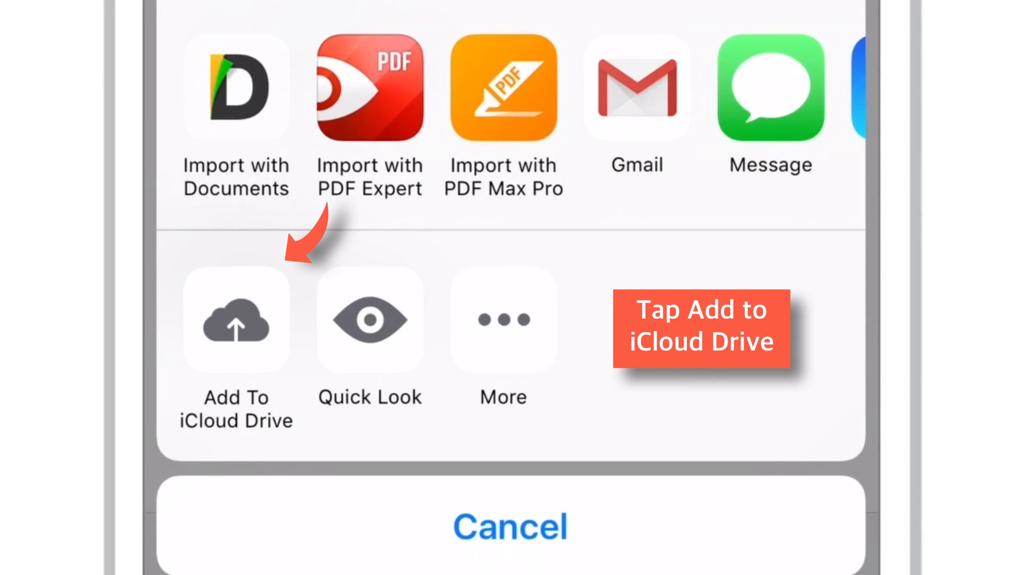
pyautogui.click(236, 320)
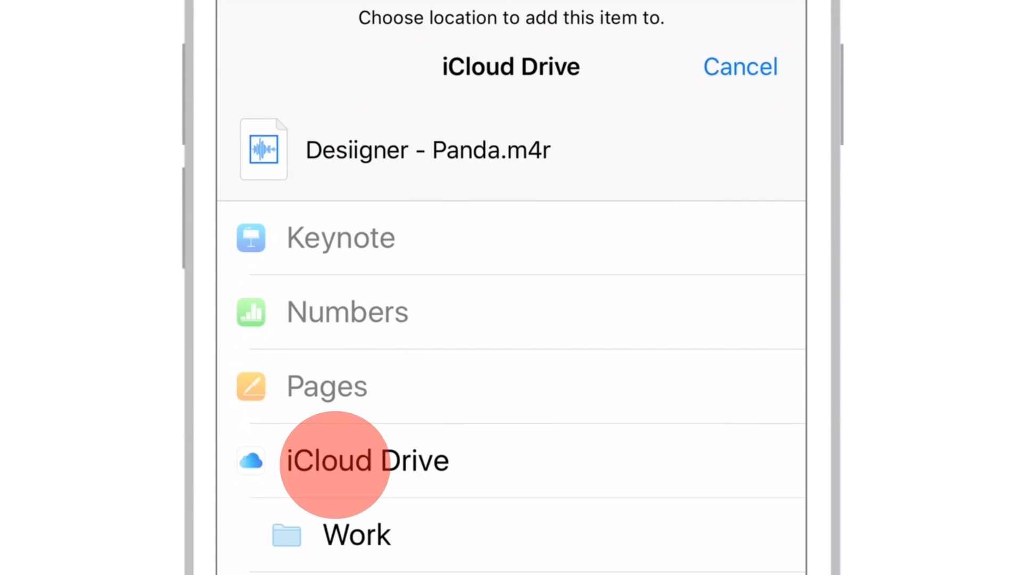
pyautogui.click(741, 67)
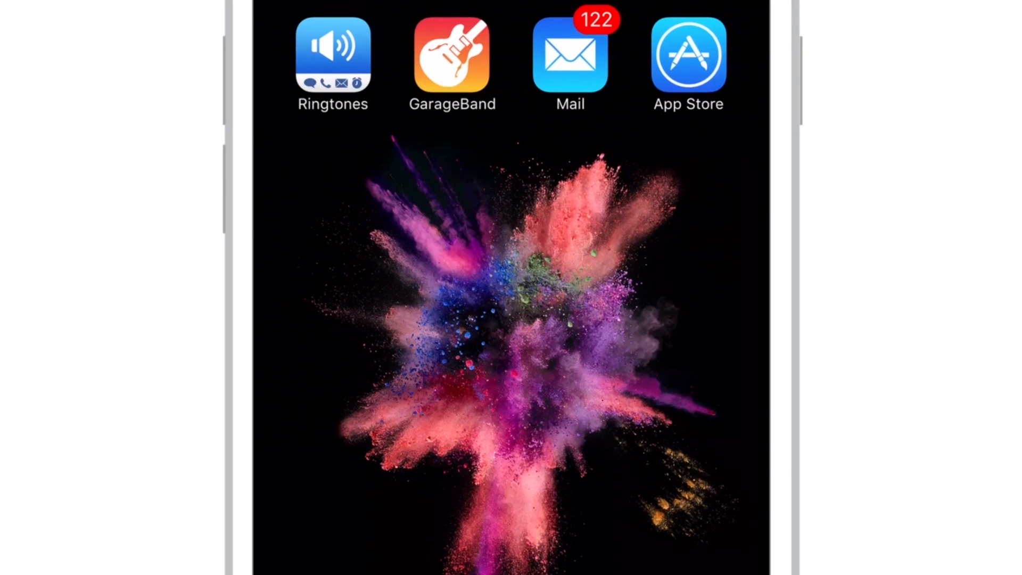
# Step: Start a new Audio Recorder song in GarageBand and show its tracks view
pyautogui.click(453, 52)
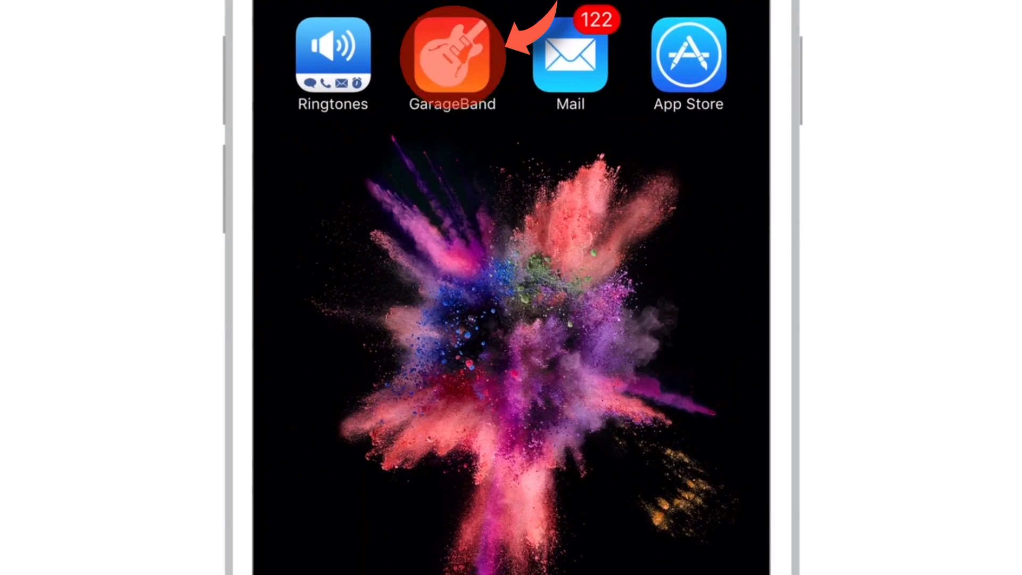
pyautogui.click(450, 55)
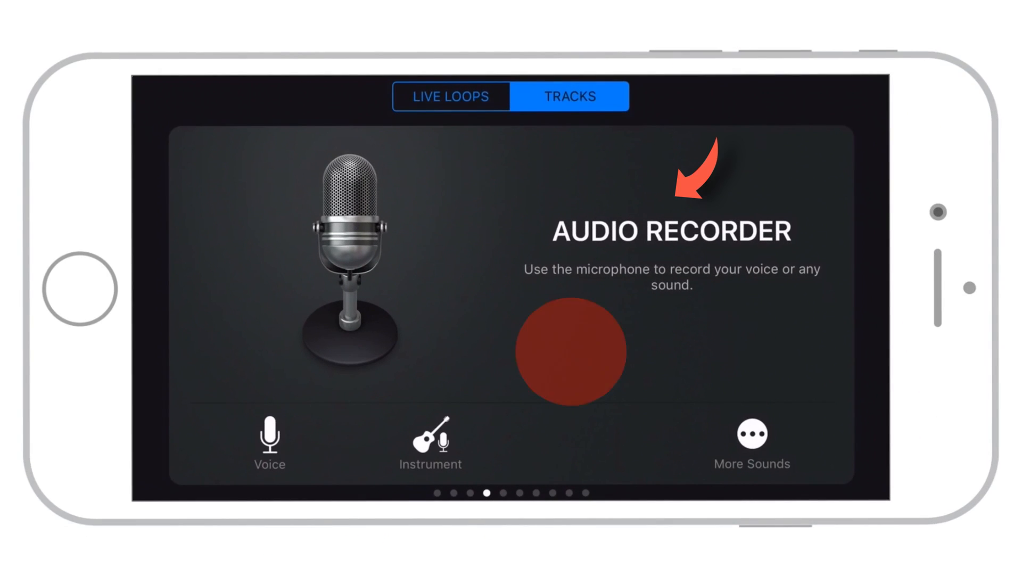
pyautogui.click(564, 355)
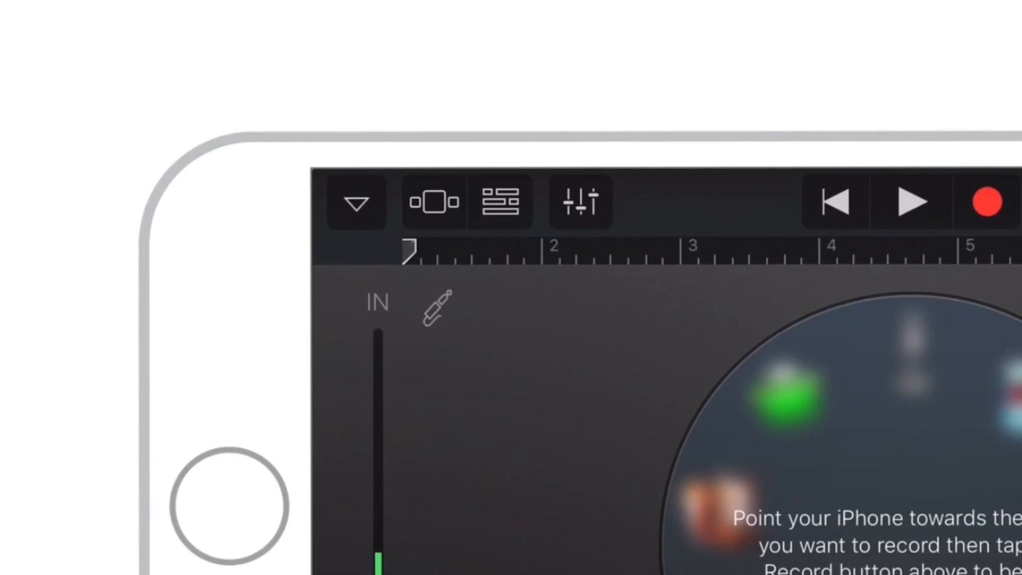
pyautogui.click(499, 201)
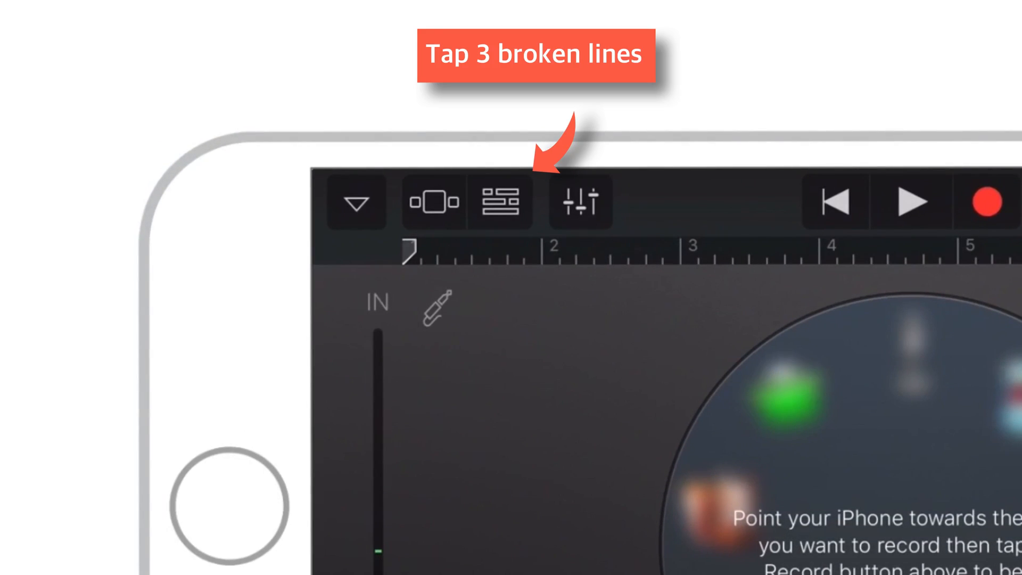
pyautogui.click(502, 203)
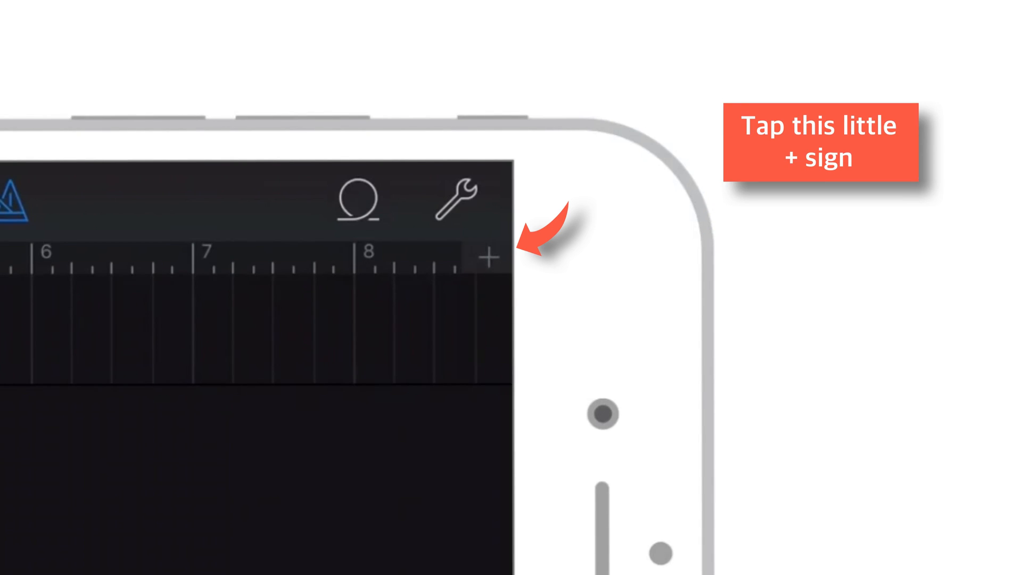
# Step: Set the song section length to Automatic in the section settings
pyautogui.click(487, 256)
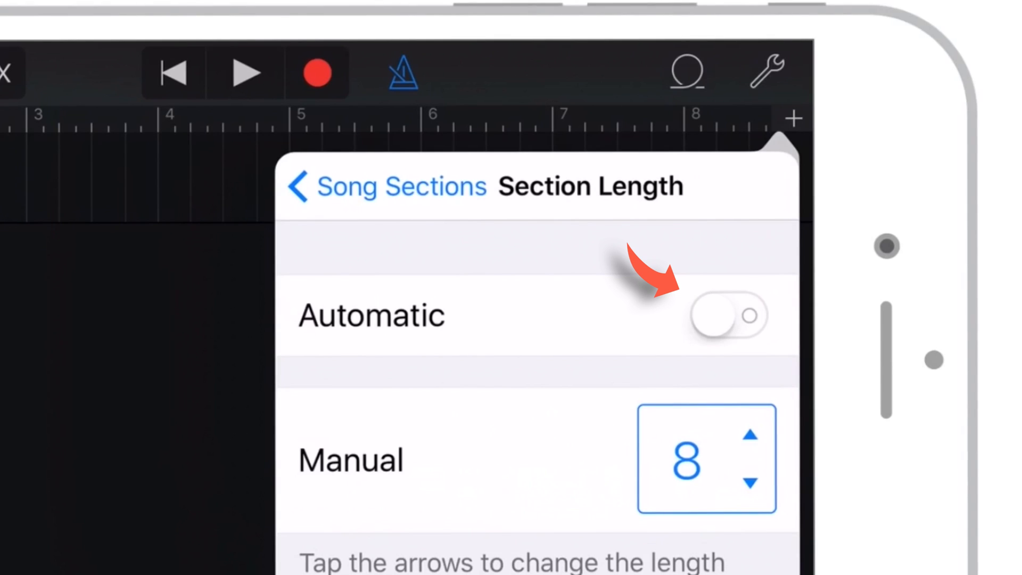
pyautogui.click(728, 316)
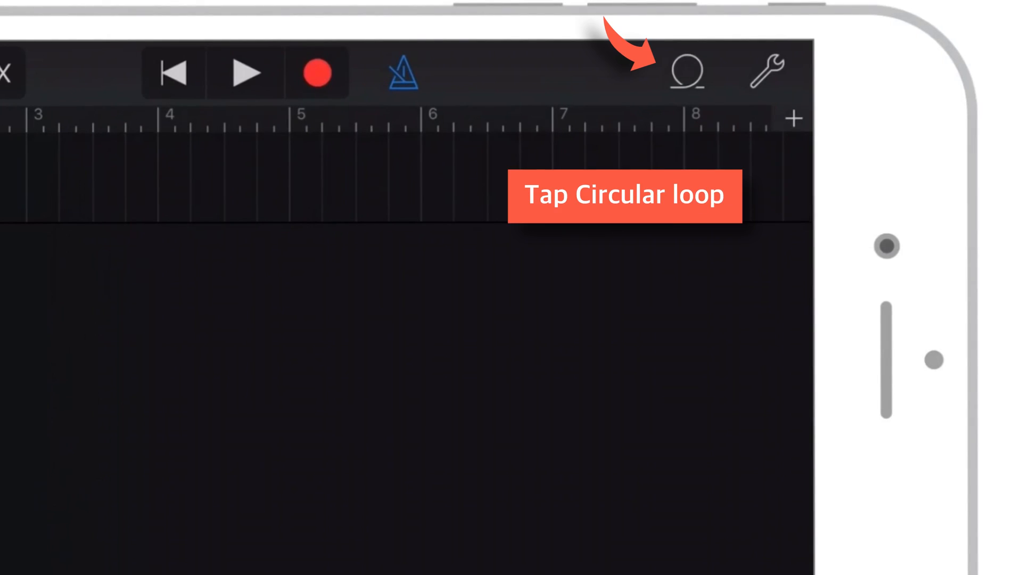
# Step: Import the Desiigner - Panda audio file from iCloud Drive onto the track, then return to My Songs
pyautogui.click(684, 73)
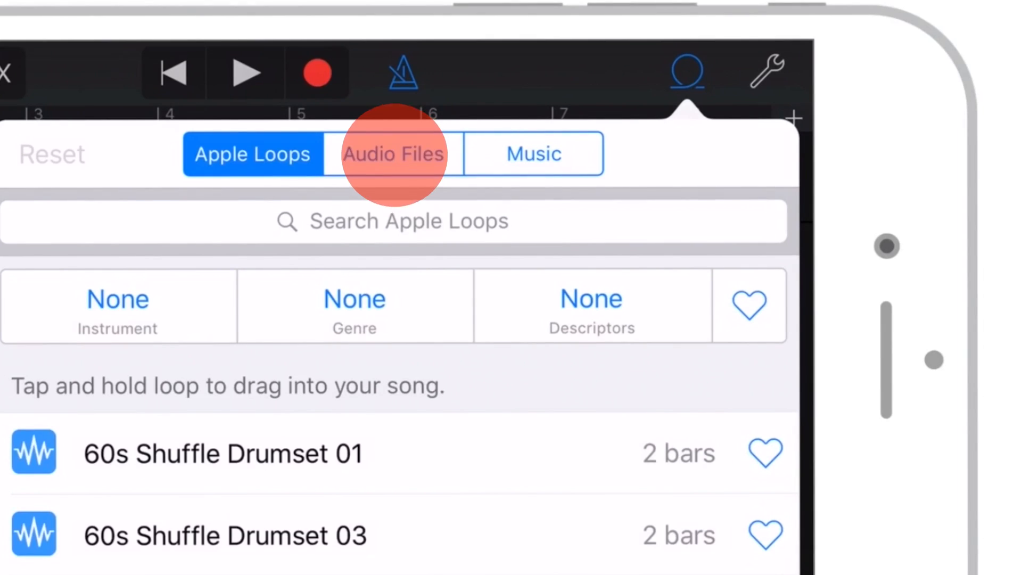
pyautogui.click(393, 154)
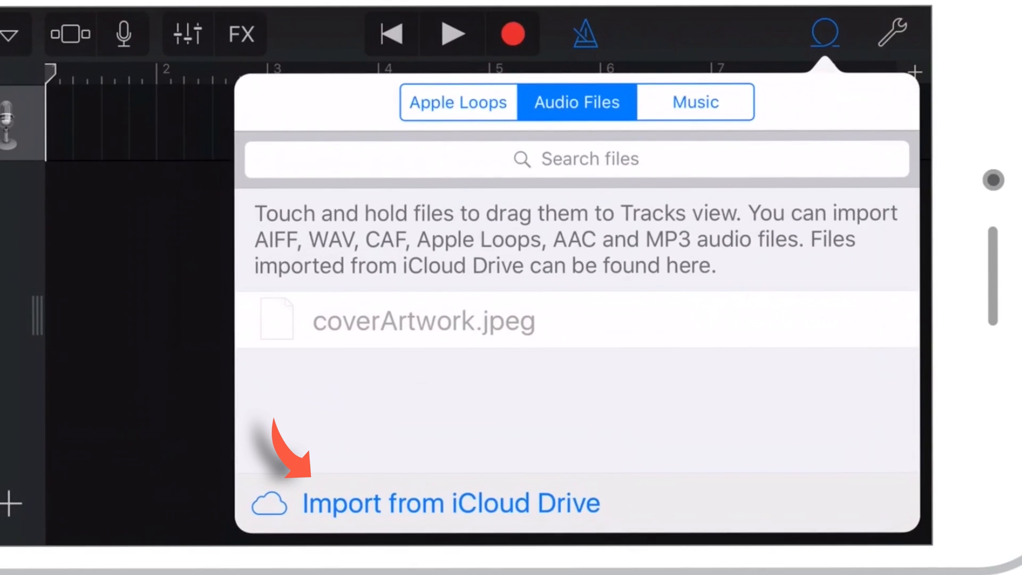
pyautogui.click(449, 503)
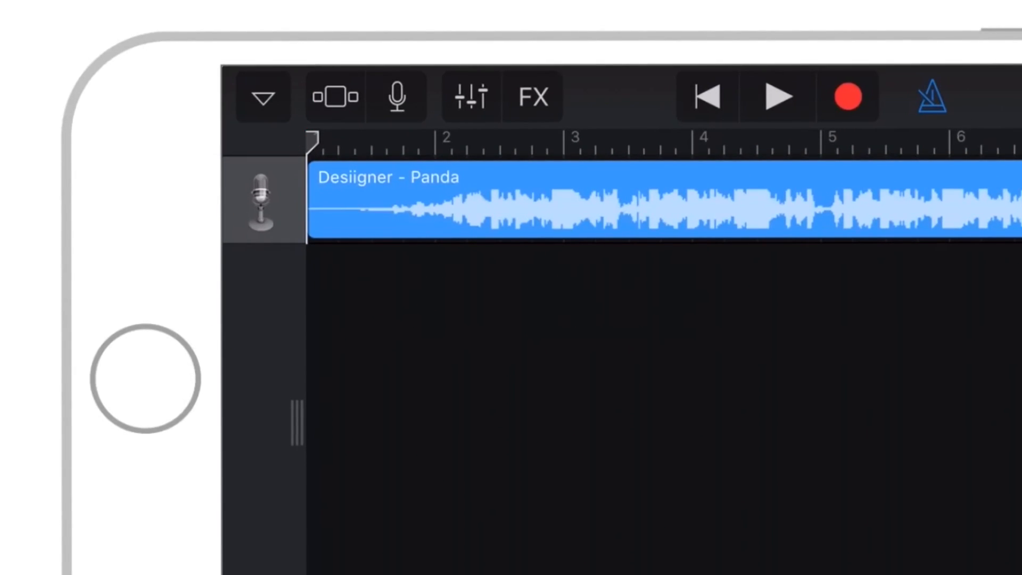
pyautogui.click(263, 97)
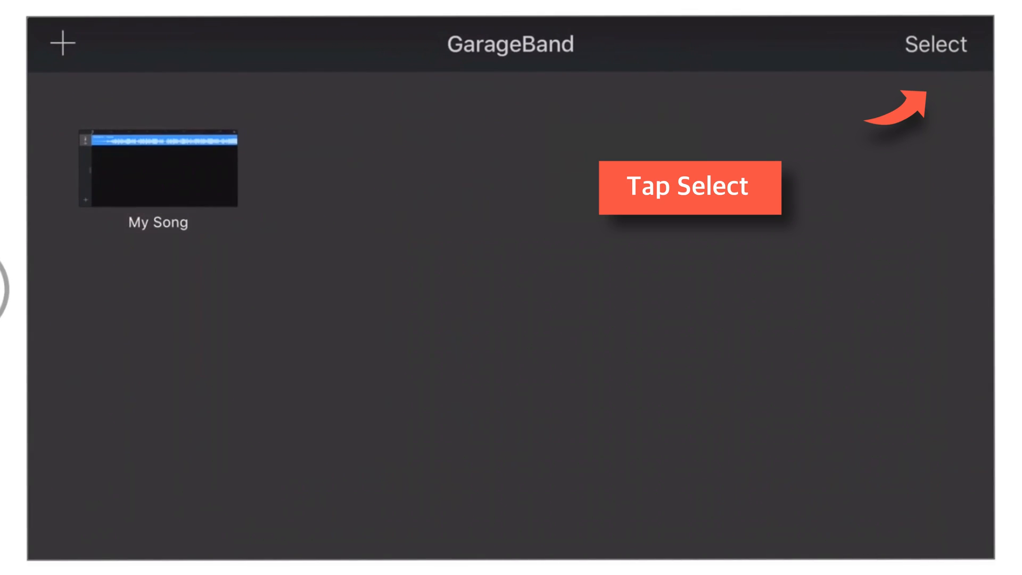
# Step: Select My Song and share it as a Ringtone
pyautogui.click(935, 44)
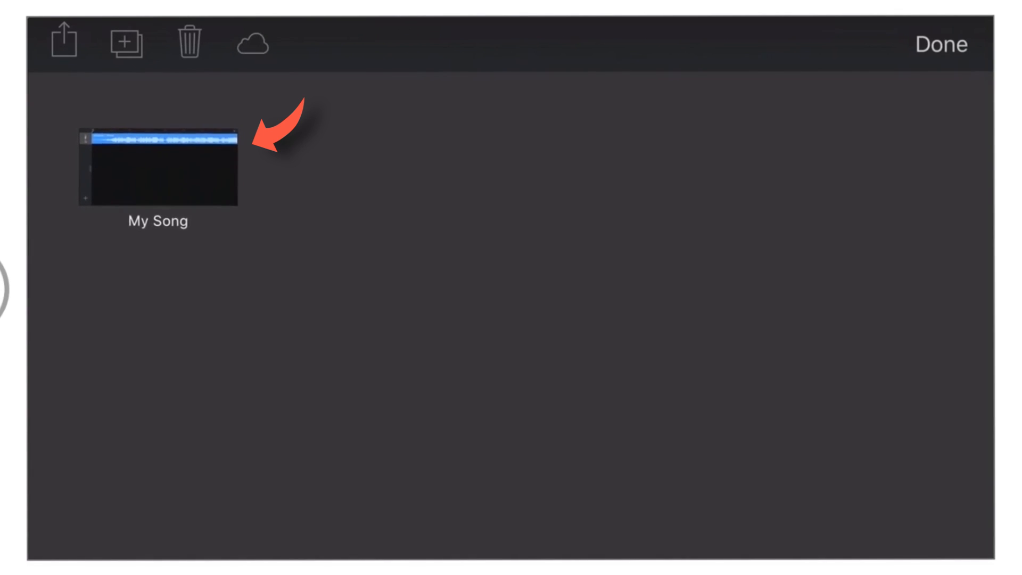
pyautogui.click(157, 167)
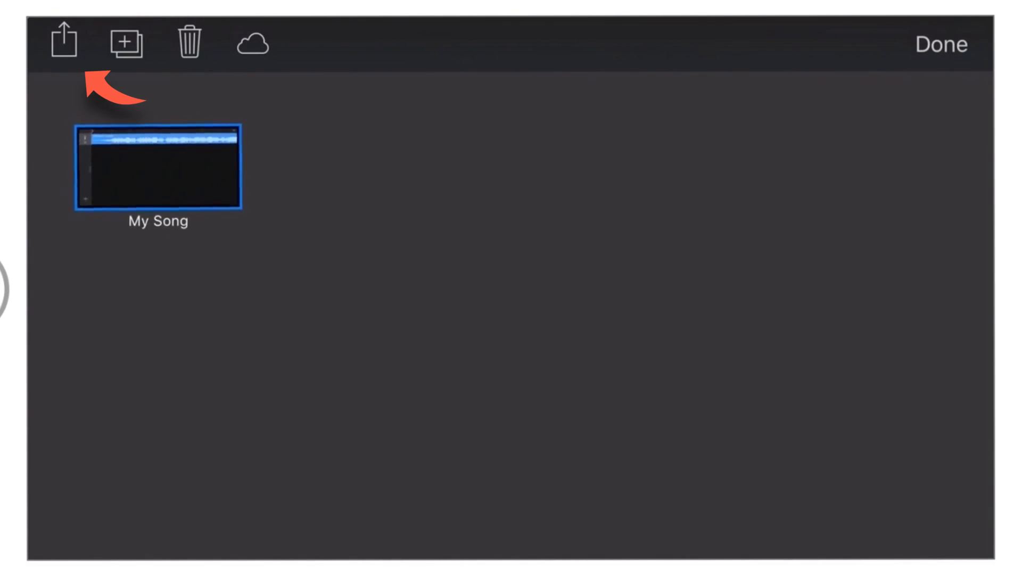
pyautogui.click(64, 43)
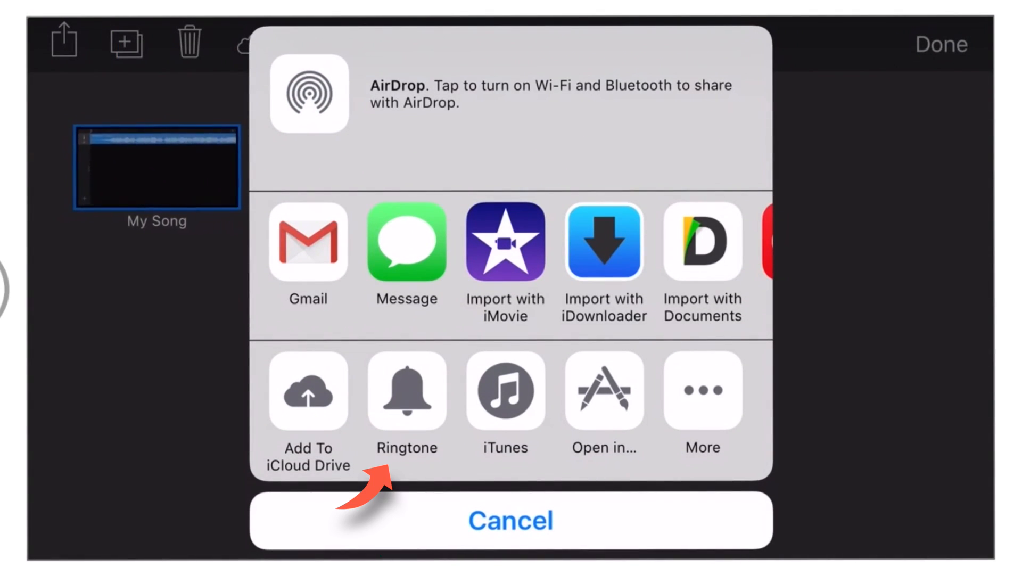
pyautogui.click(406, 391)
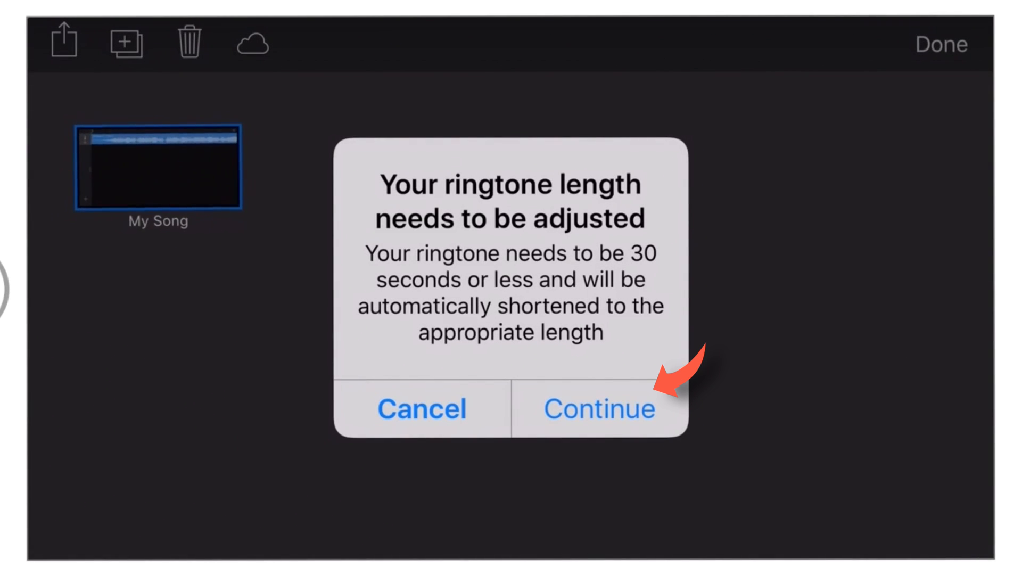
# Step: Accept the 30-second shortening and export the ringtone named Panda
pyautogui.click(598, 409)
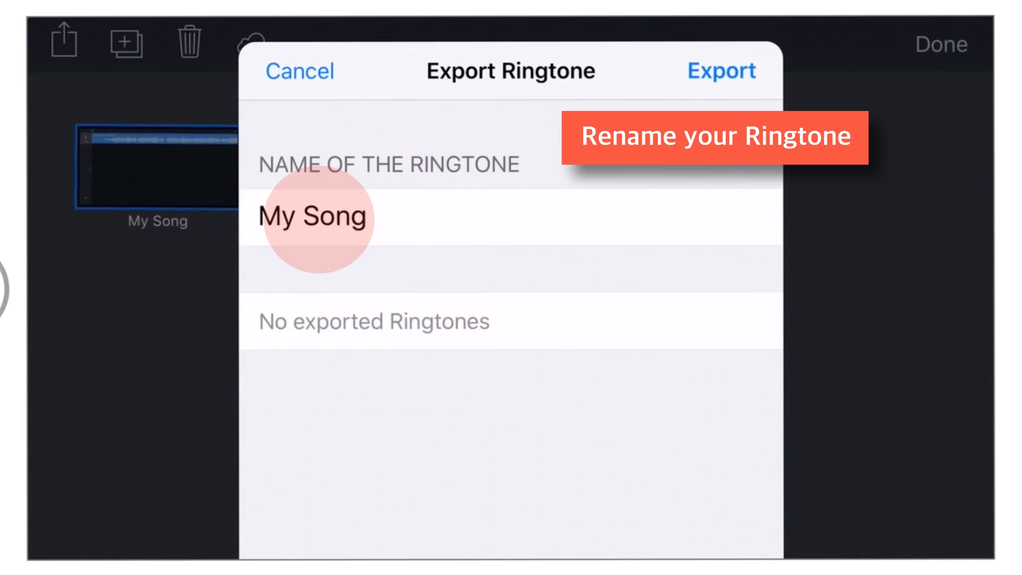
pyautogui.click(313, 217)
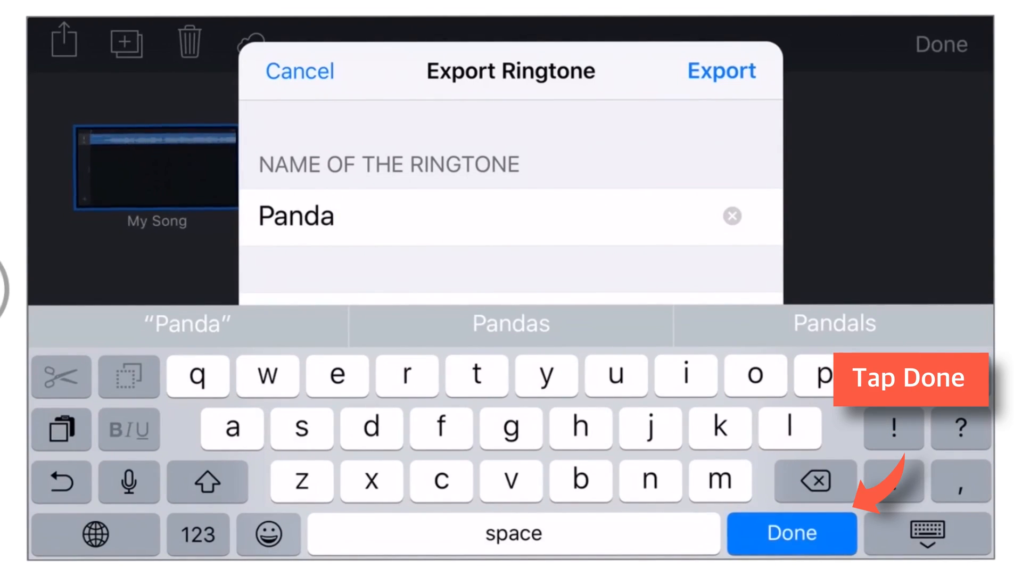
pyautogui.click(791, 533)
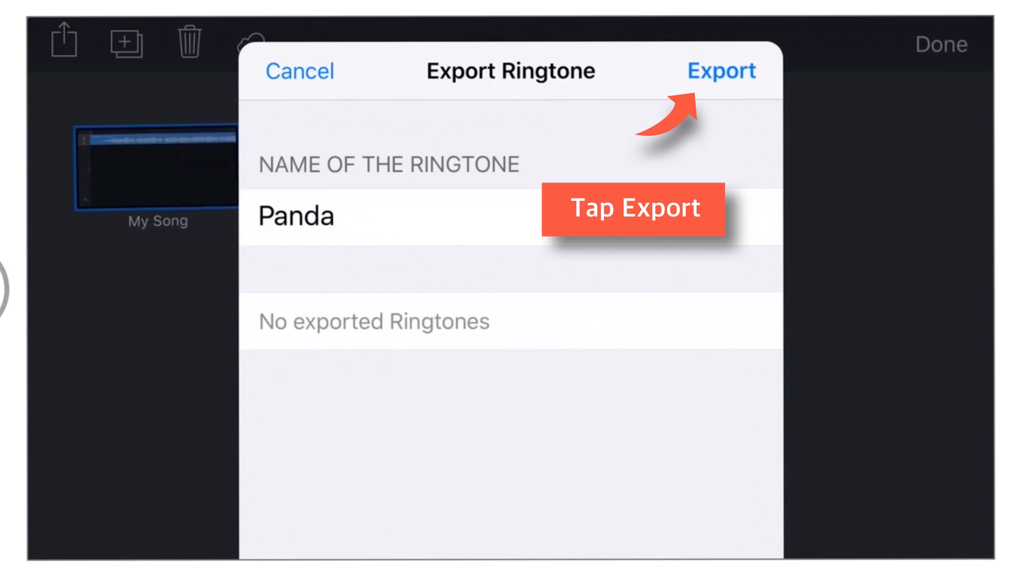
pyautogui.click(722, 70)
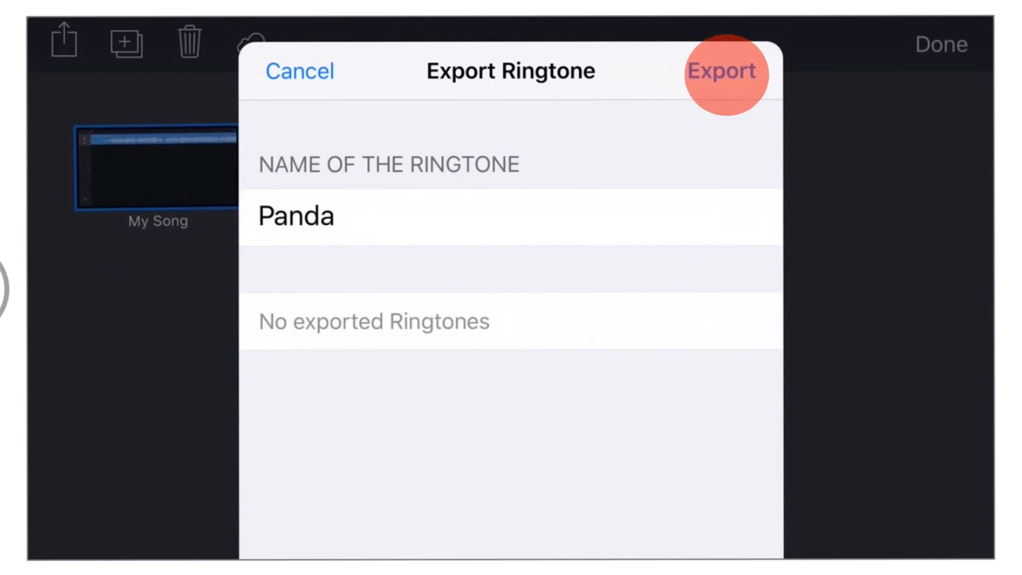
pyautogui.click(722, 71)
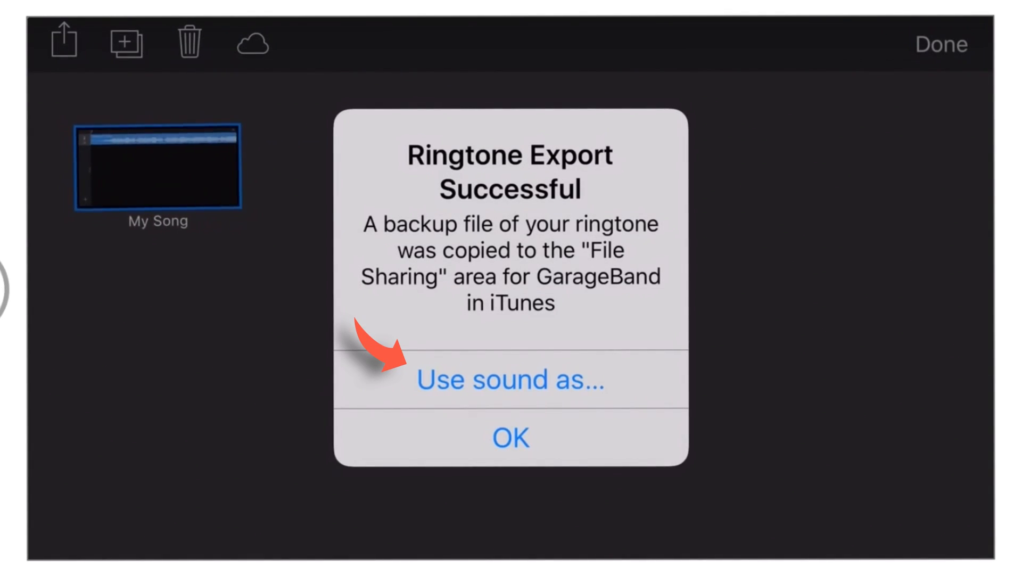
# Step: Use the exported Panda sound as the phone's Standard Ringtone
pyautogui.click(511, 379)
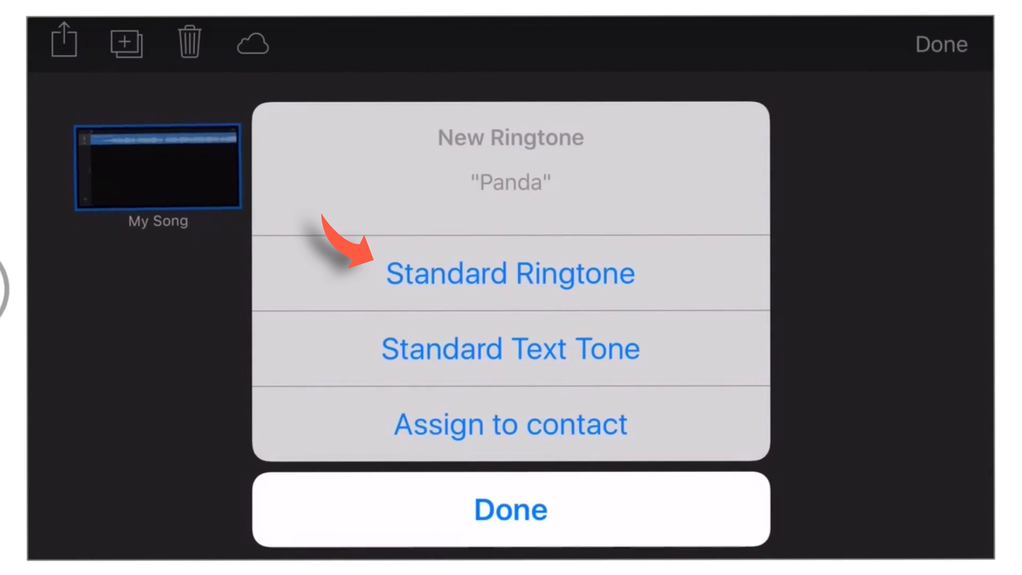
pyautogui.click(510, 273)
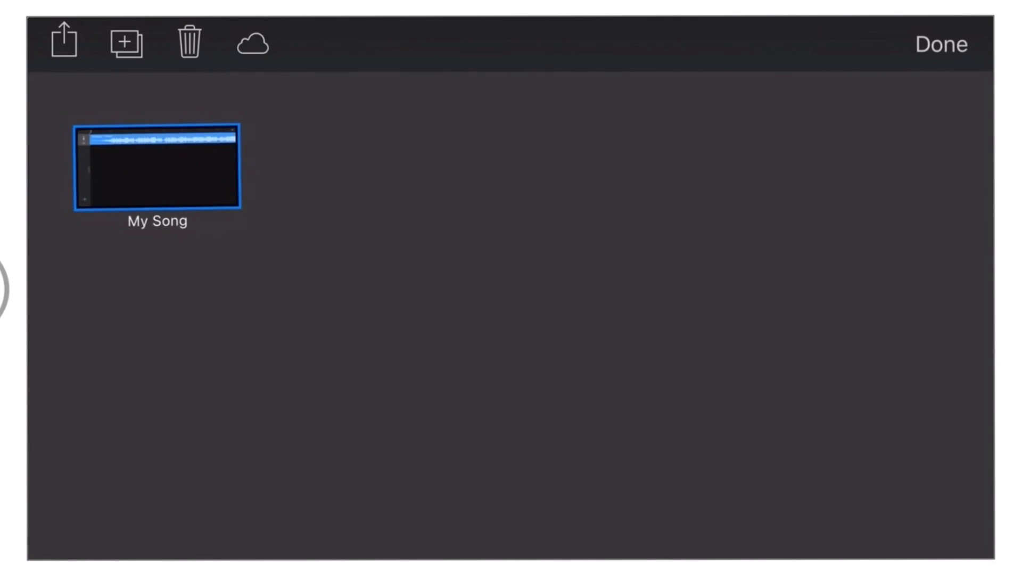
# Step: Go to Settings > Sounds > Ringtone to see Panda listed as the current ringtone
pyautogui.click(941, 43)
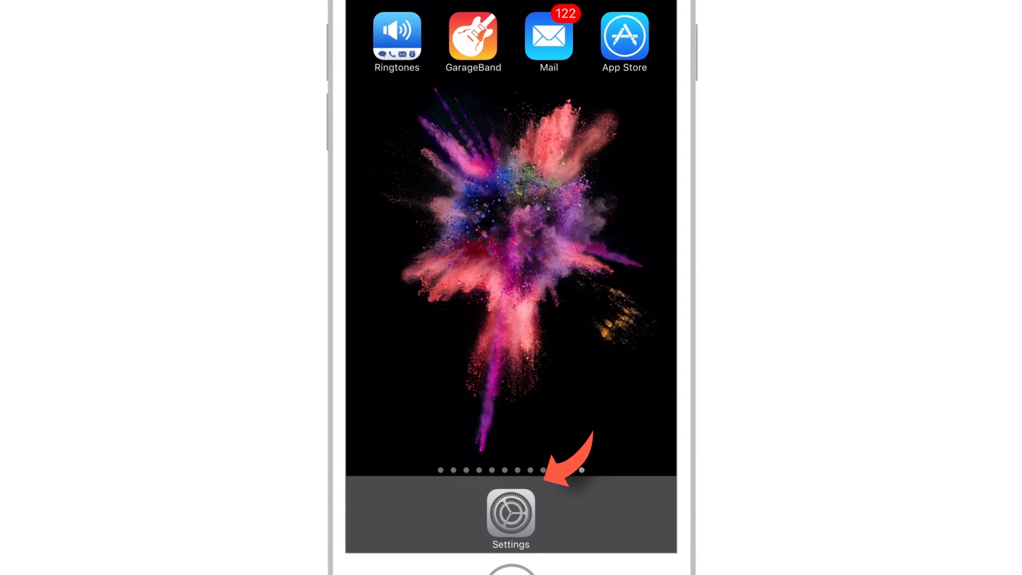
pyautogui.click(510, 508)
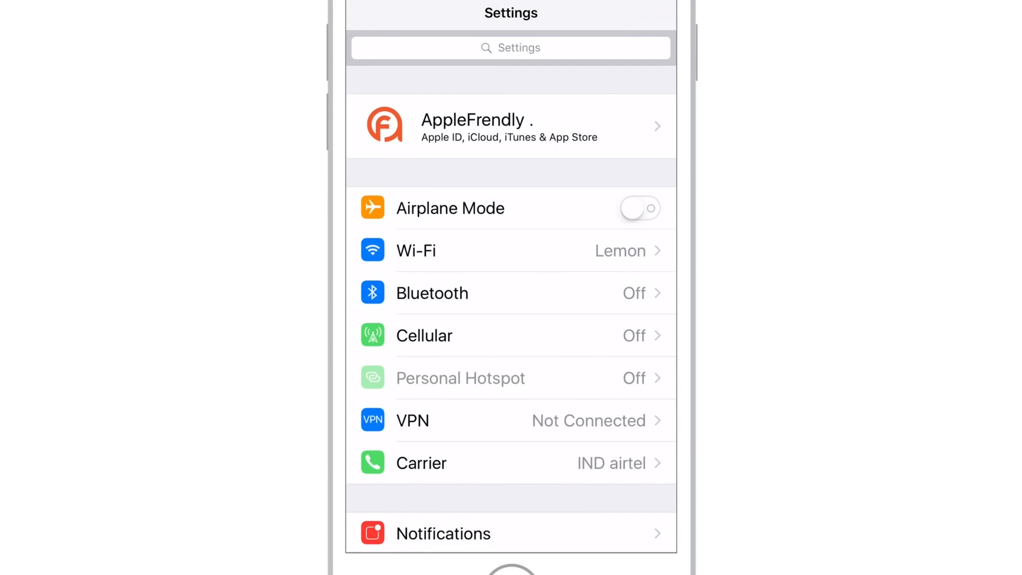
pyautogui.scroll(-3)
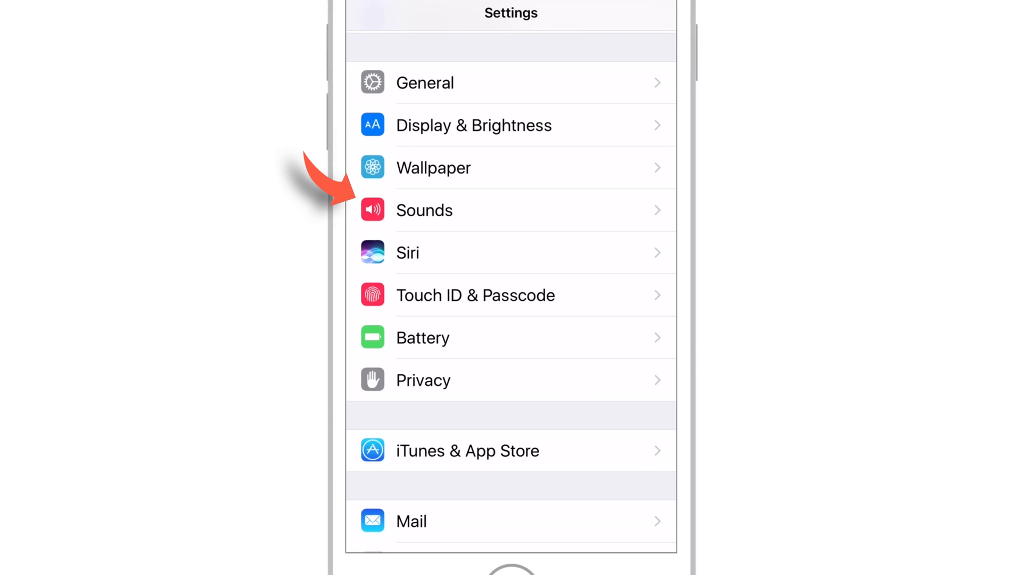
pyautogui.click(424, 210)
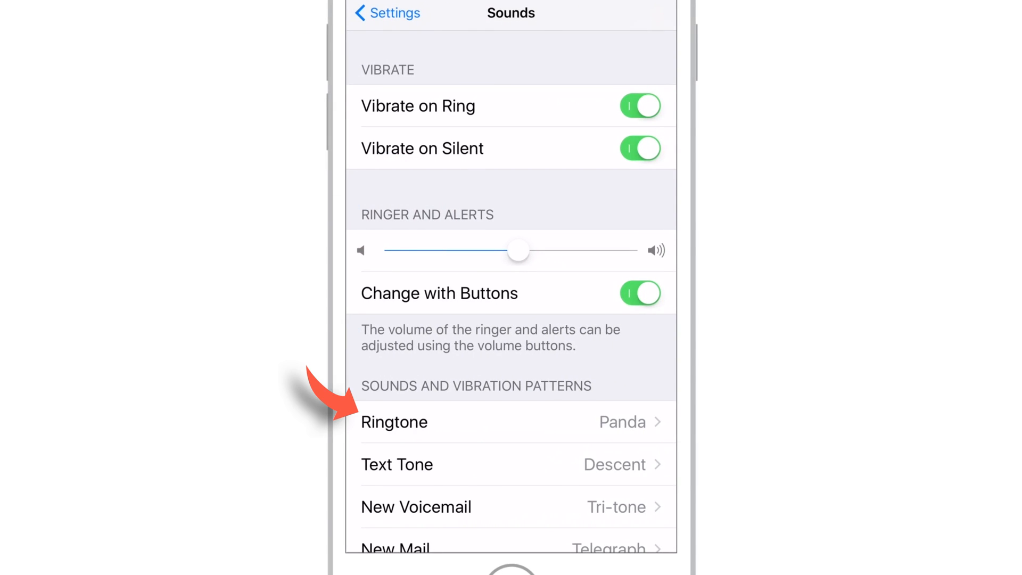
pyautogui.click(394, 421)
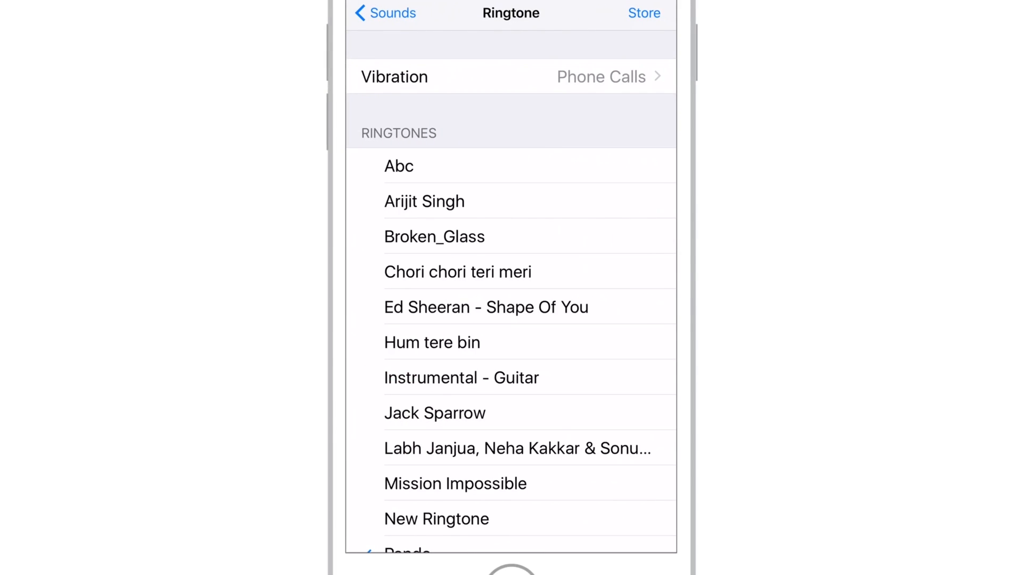
pyautogui.scroll(-3)
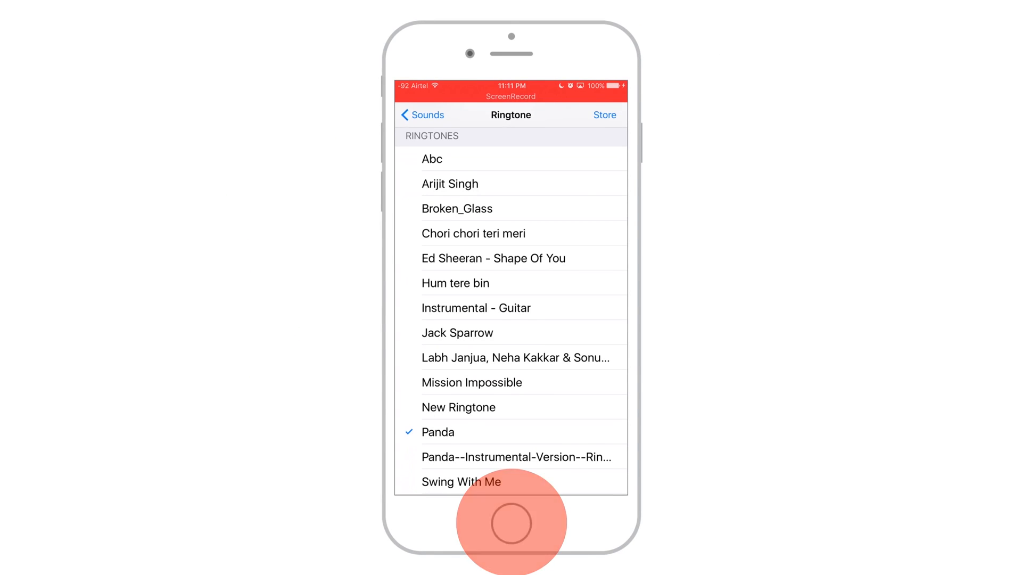
# Step: Return to the home screen with Panda confirmed as the ringtone
pyautogui.click(511, 522)
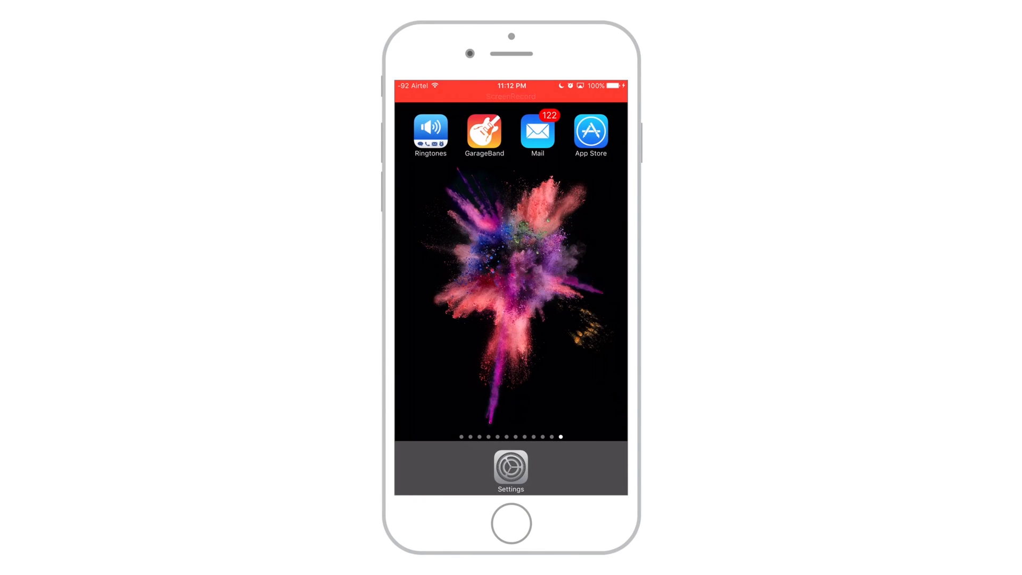